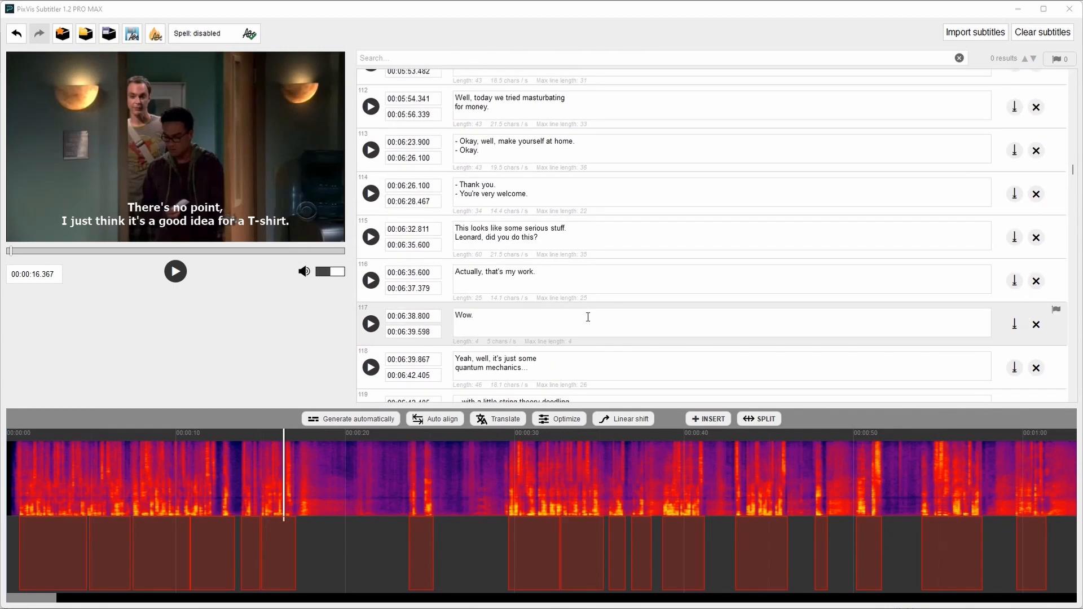
pyautogui.moveTo(966, 373)
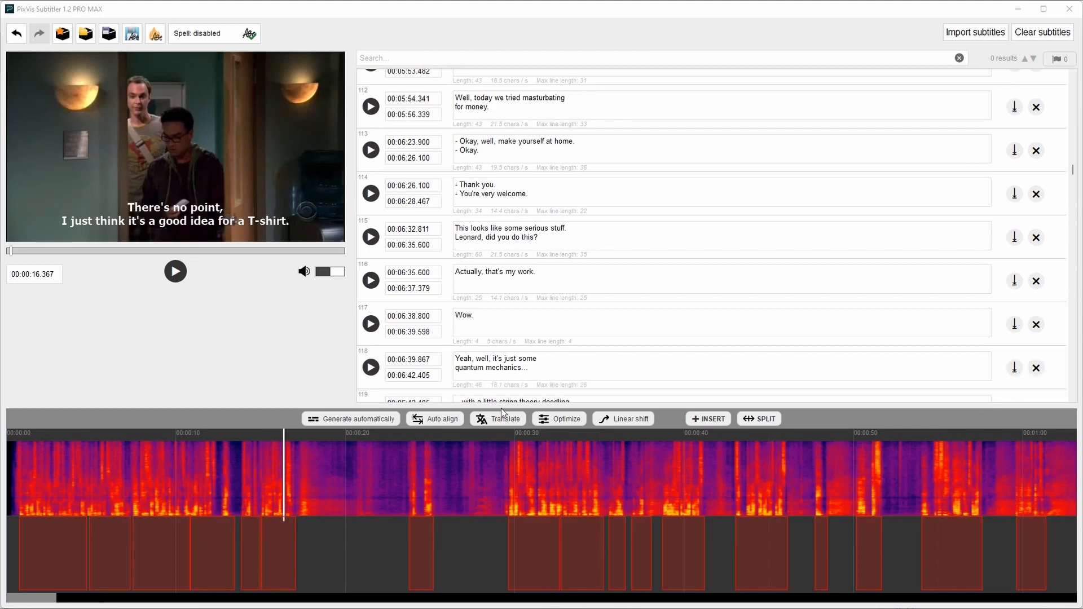
pyautogui.moveTo(305, 470)
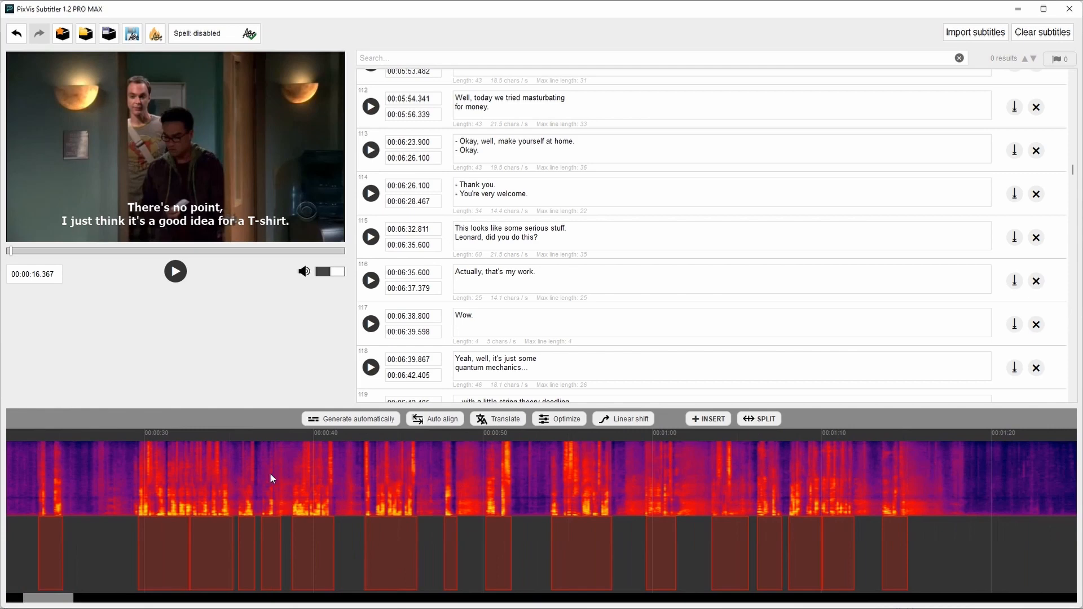
# - Select the 'Um, is this the high-IQ sperm bank?' subtitle block (0:54–0:57) on the timeline
pyautogui.hscroll(3)
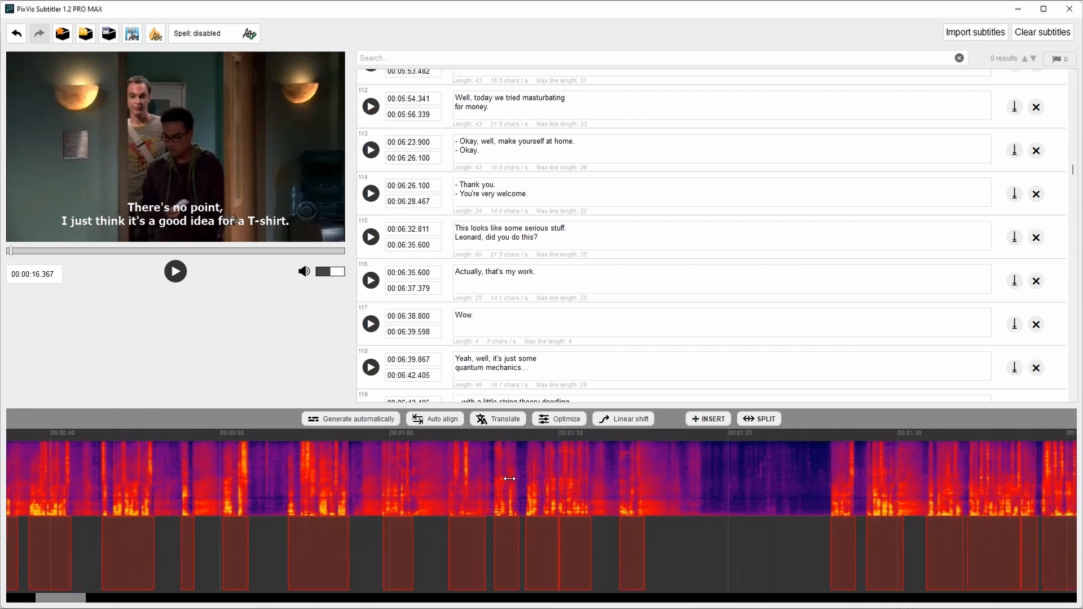
pyautogui.hscroll(-3)
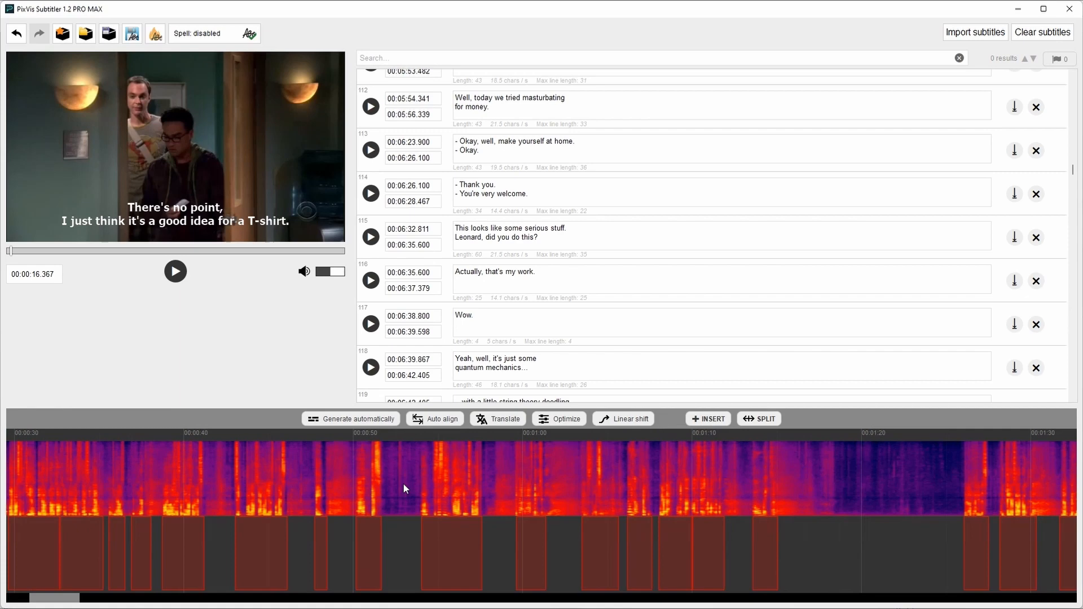
pyautogui.moveTo(452, 551)
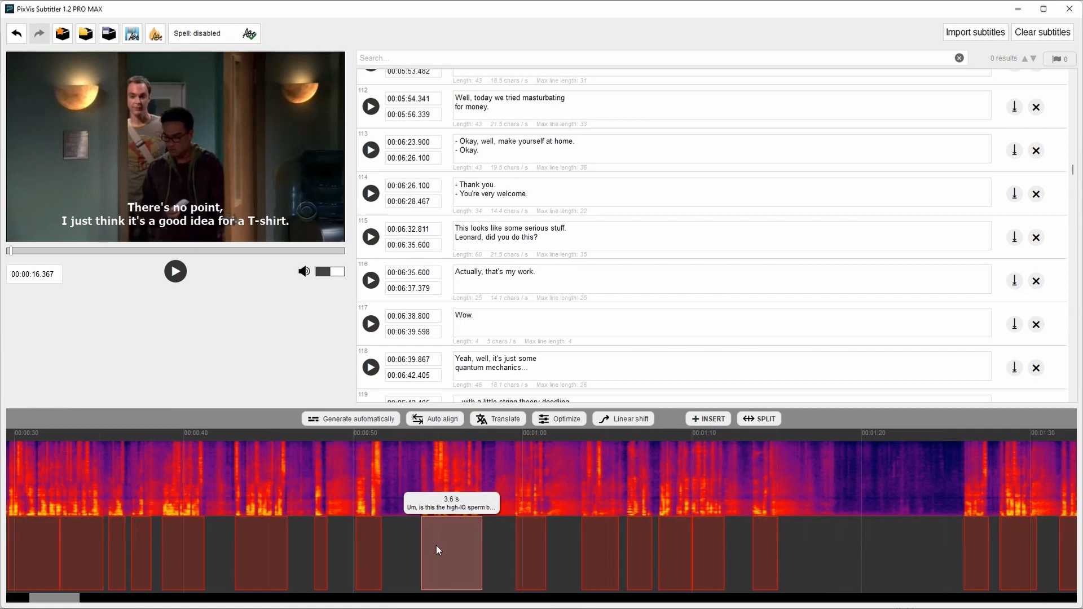
pyautogui.click(452, 553)
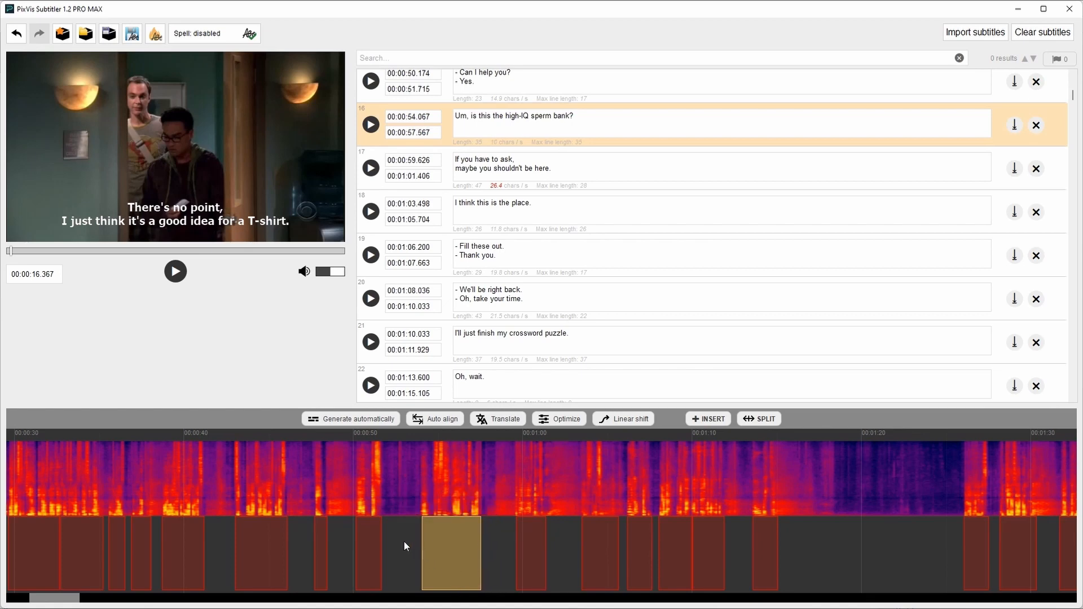
pyautogui.moveTo(461, 530)
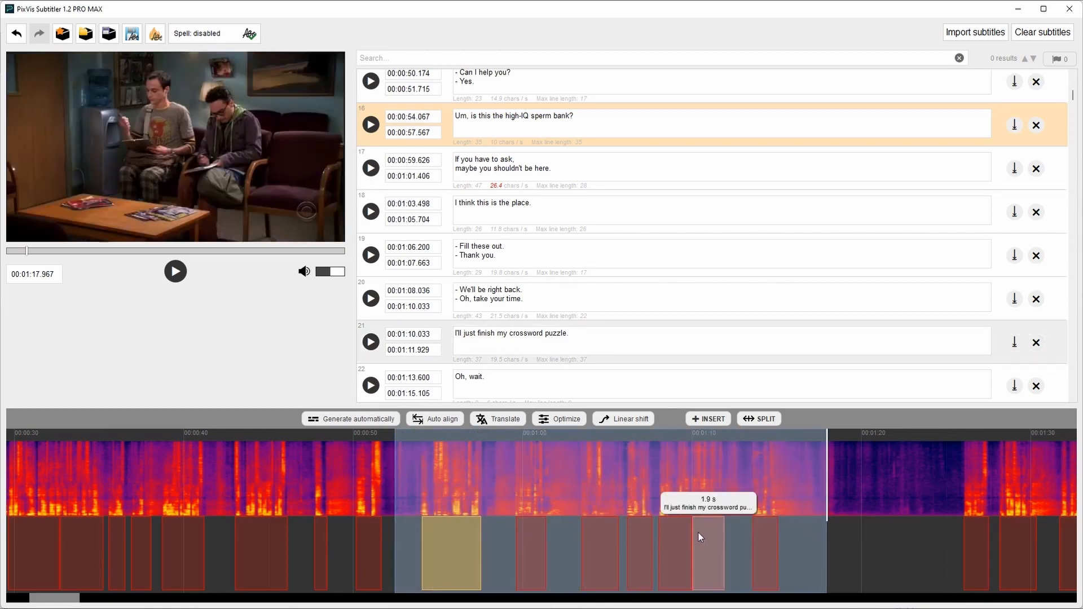
pyautogui.moveTo(563, 559)
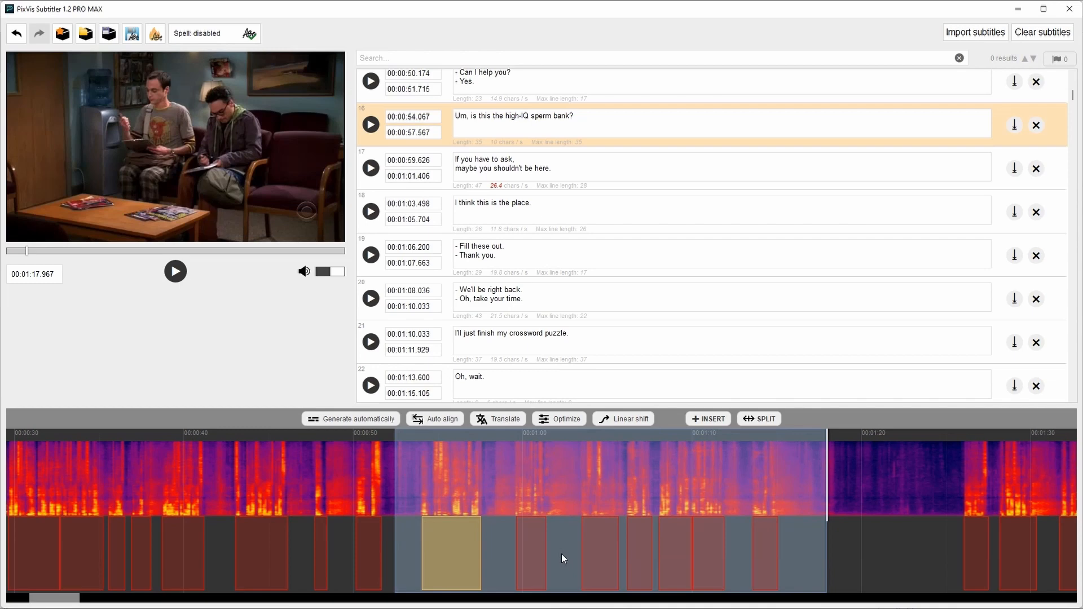
pyautogui.moveTo(564, 562)
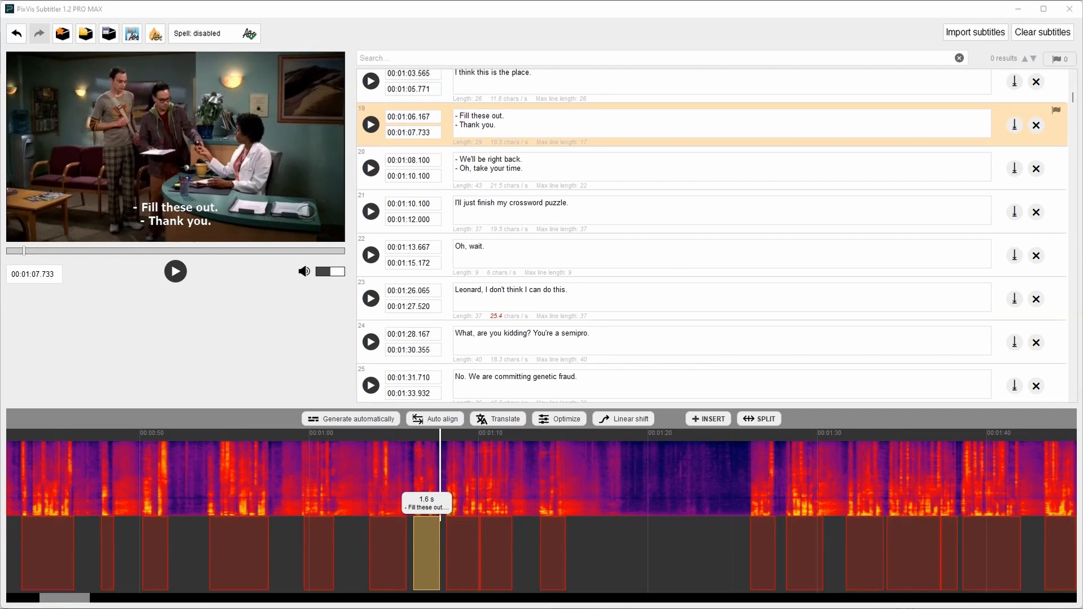
pyautogui.moveTo(566, 510)
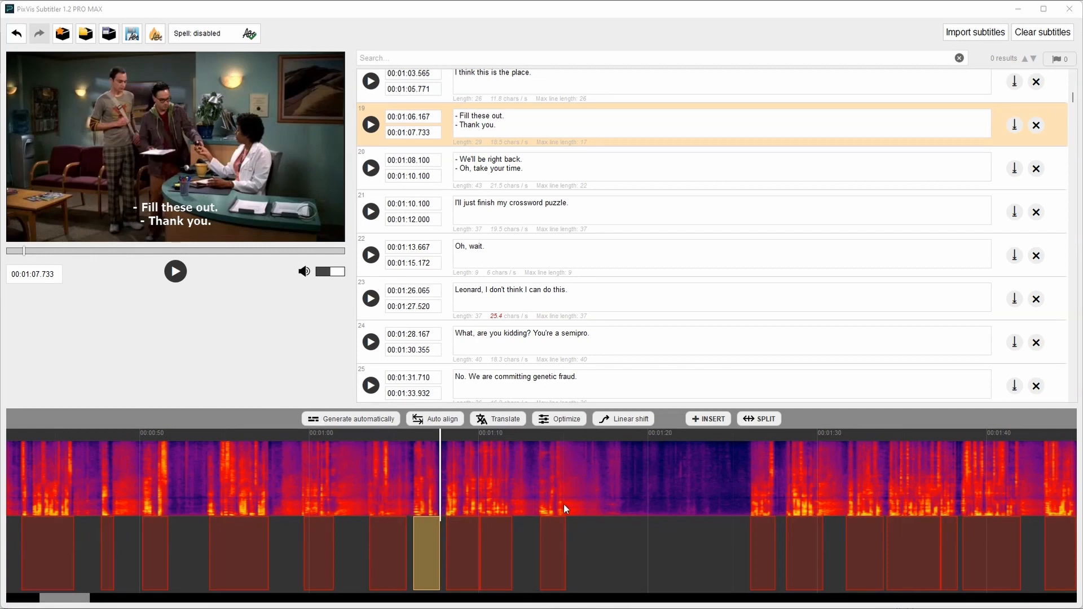
pyautogui.click(371, 124)
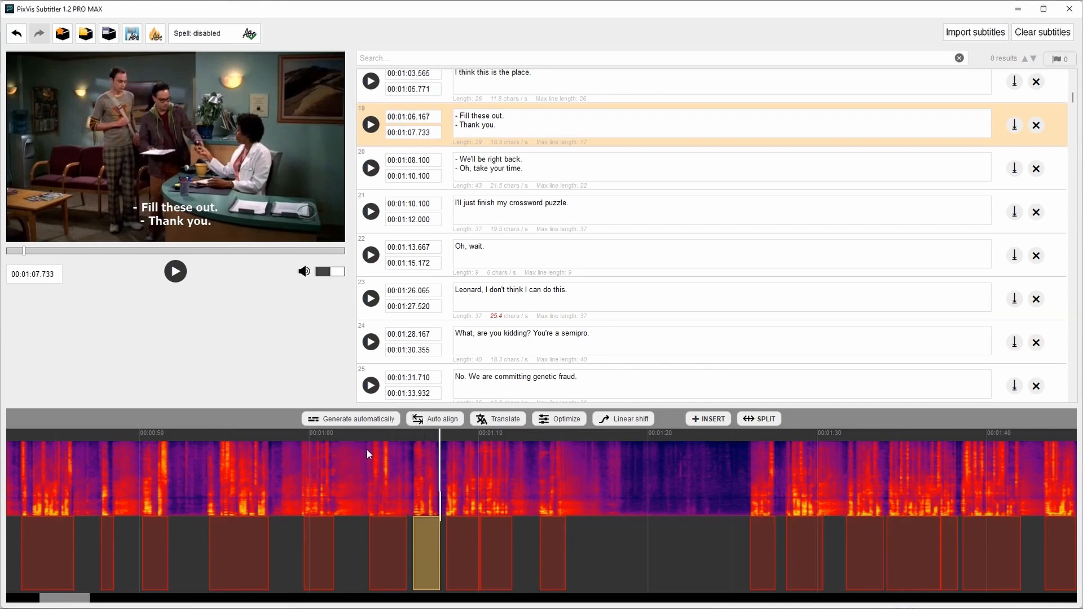
pyautogui.click(370, 125)
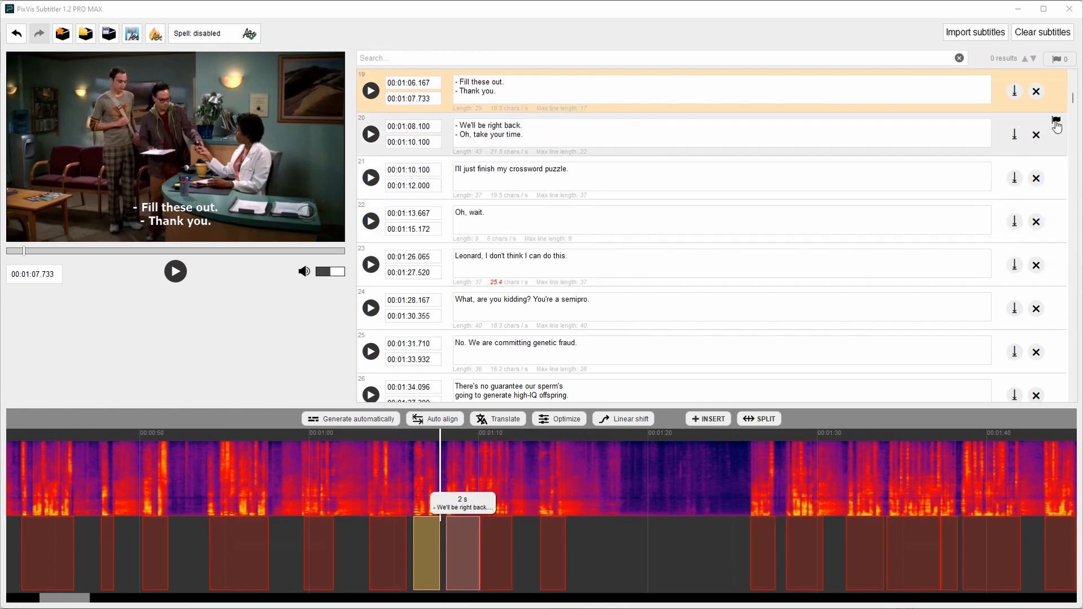
# - Flag subtitle 20 'We'll be right back' for review and scroll down the list
pyautogui.click(1057, 121)
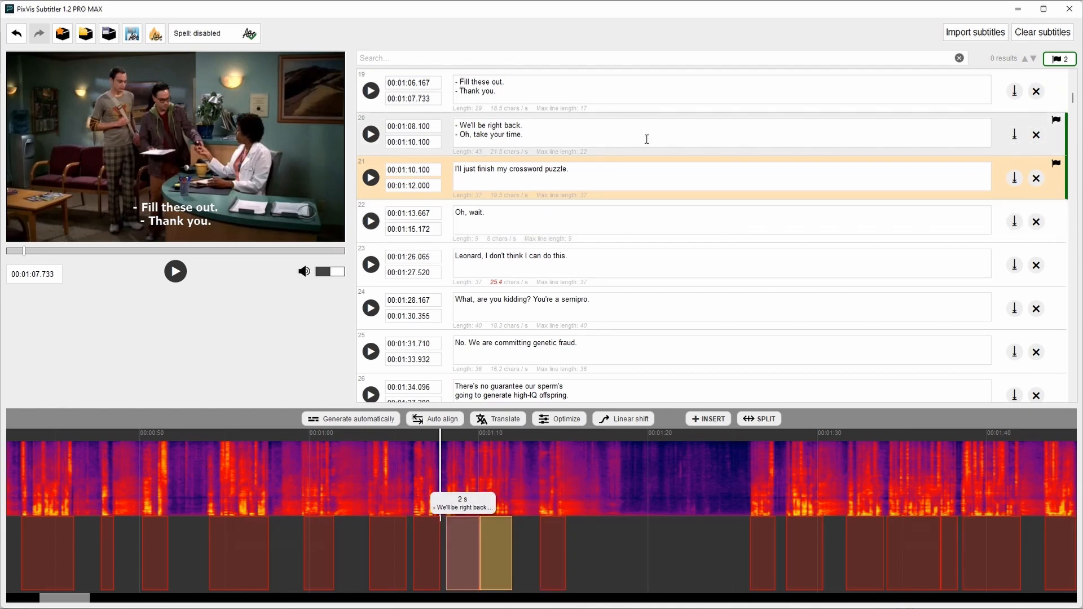
pyautogui.scroll(-3)
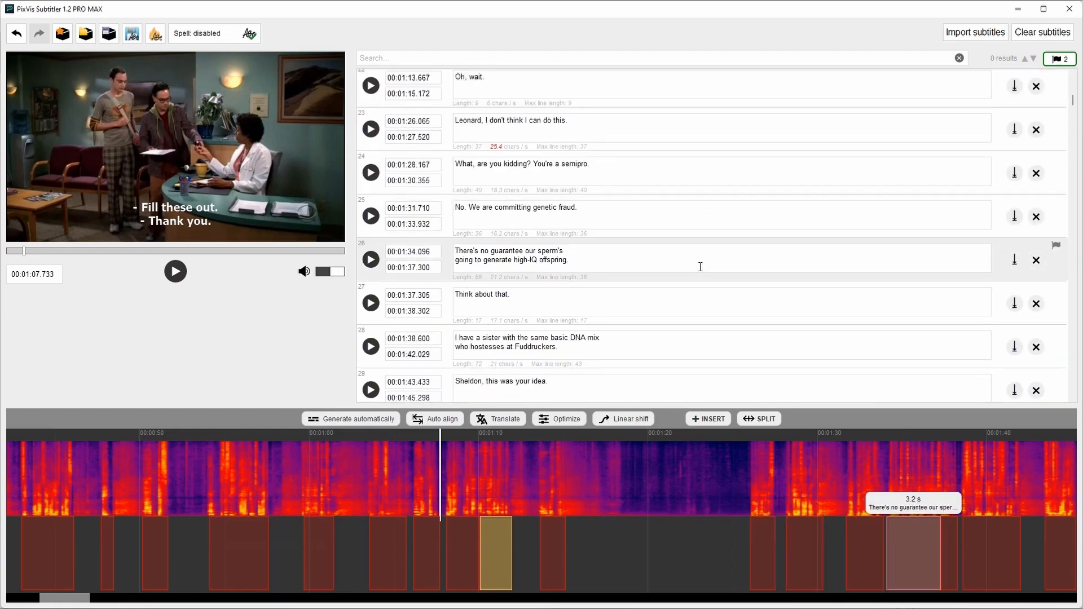
pyautogui.scroll(-3)
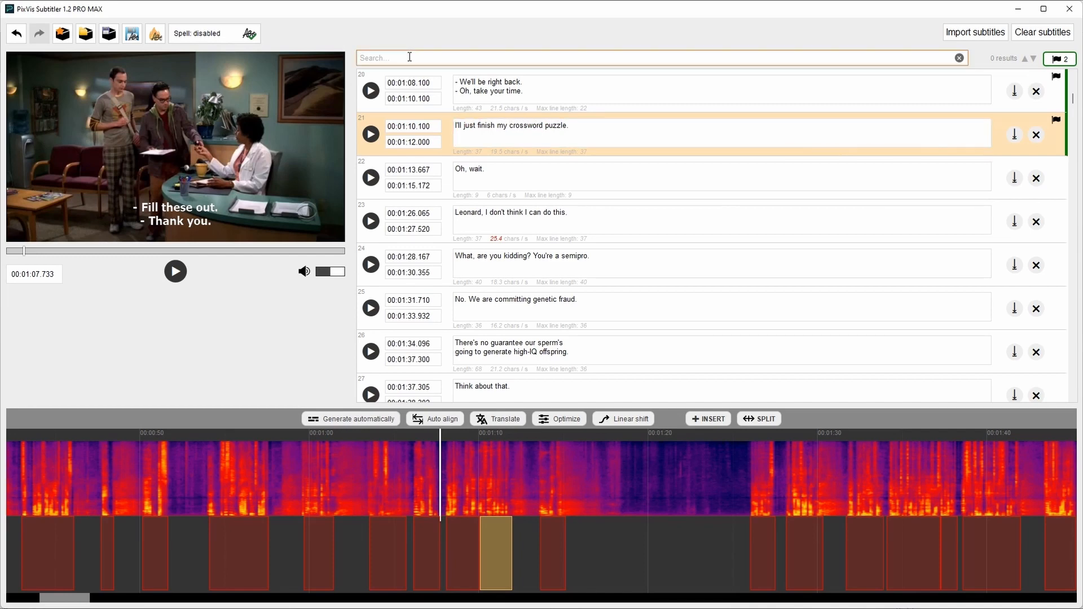
# - Search subtitles for 'there' and jump forward through its matches
pyautogui.write('there')
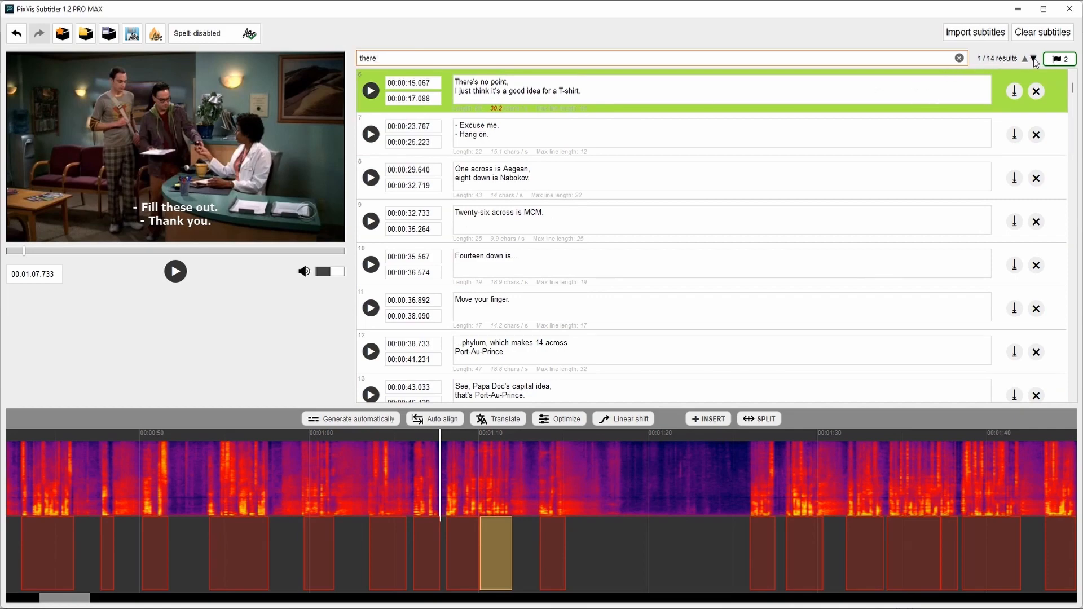
pyautogui.click(1034, 58)
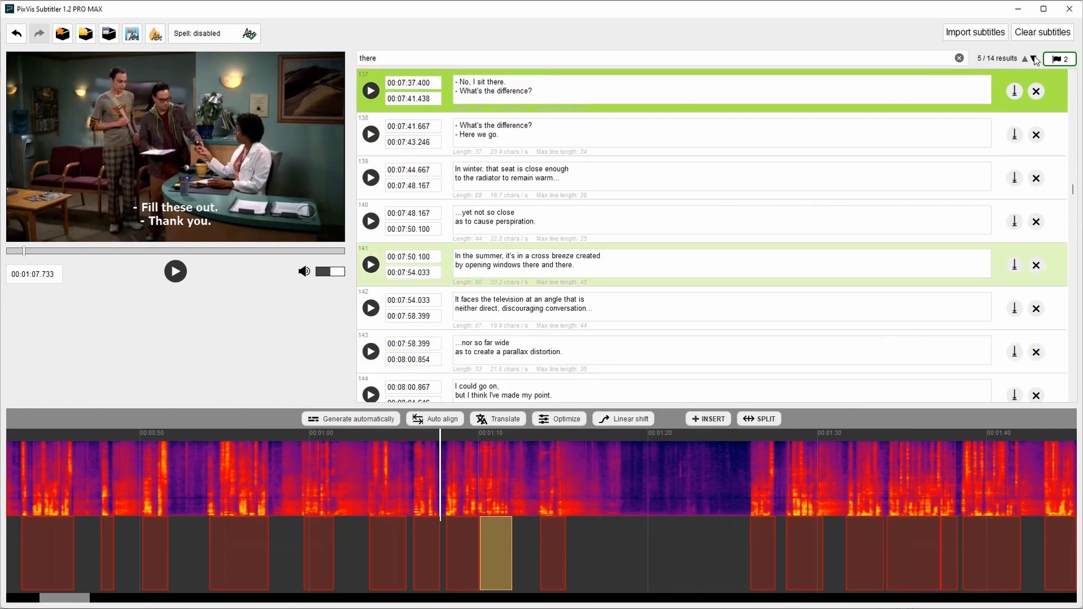
pyautogui.click(1041, 31)
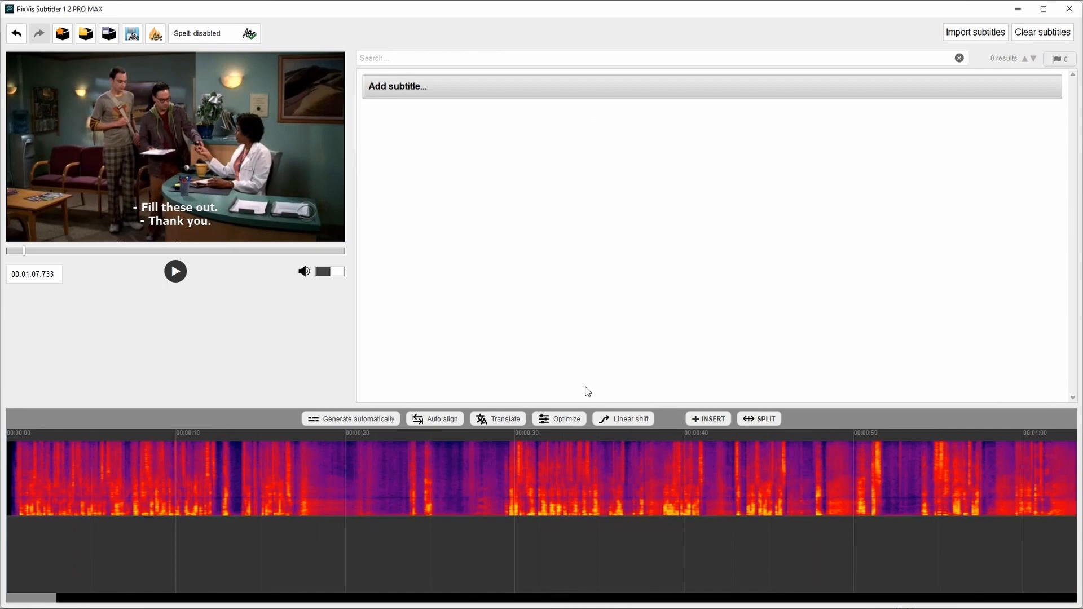
pyautogui.moveTo(351, 419)
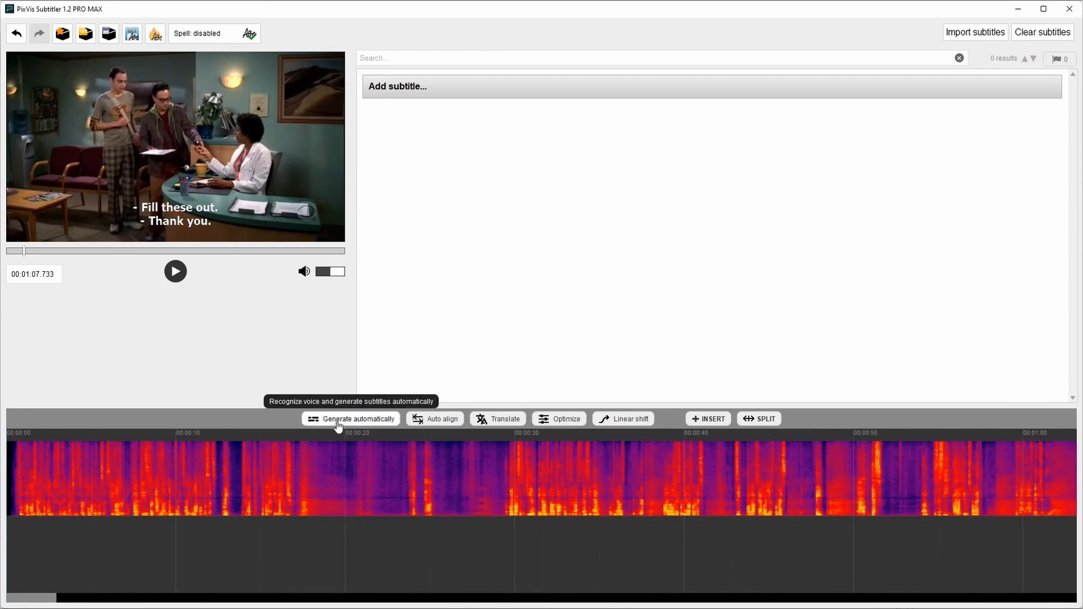
pyautogui.moveTo(360, 424)
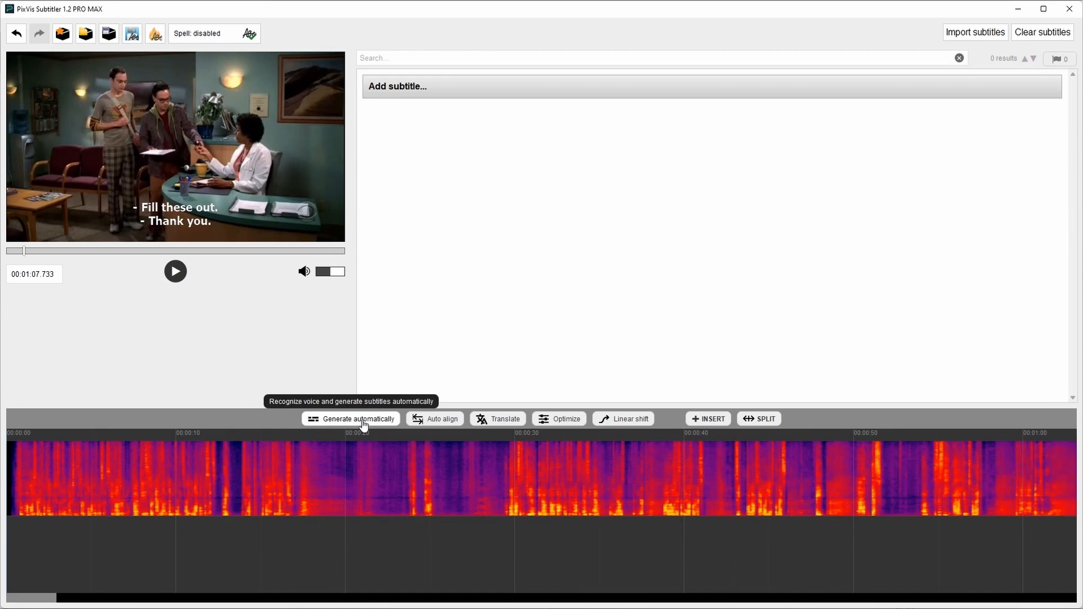
pyautogui.moveTo(430, 450)
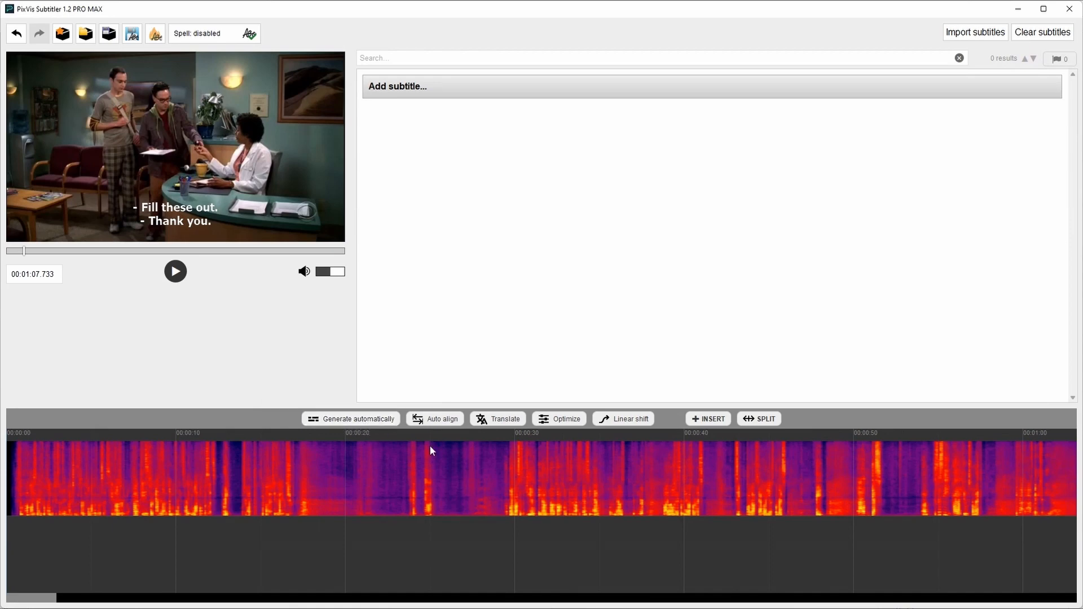
pyautogui.moveTo(298, 477)
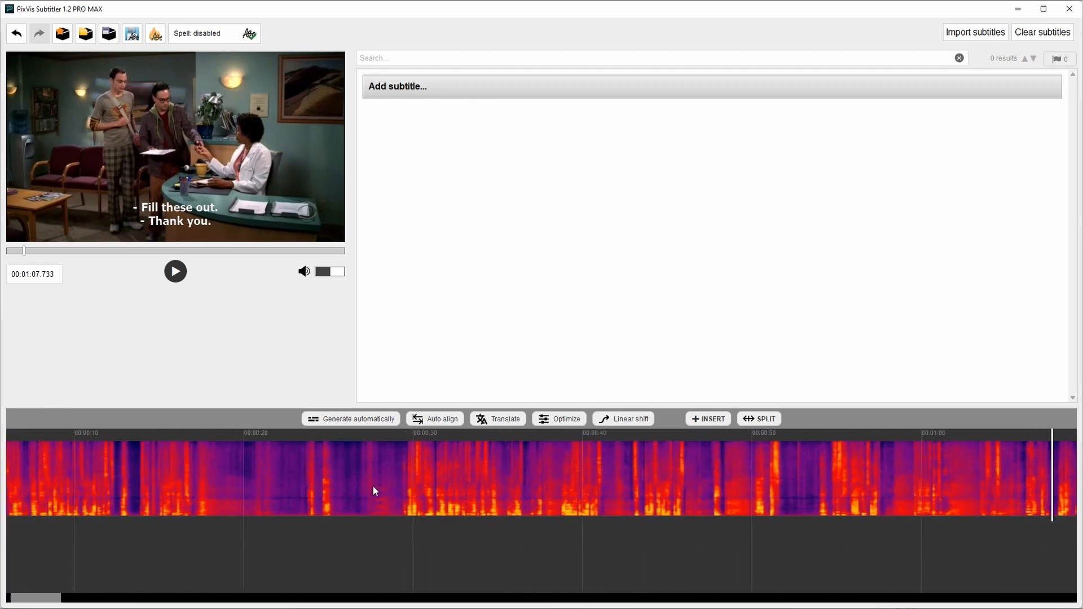
pyautogui.moveTo(356, 419)
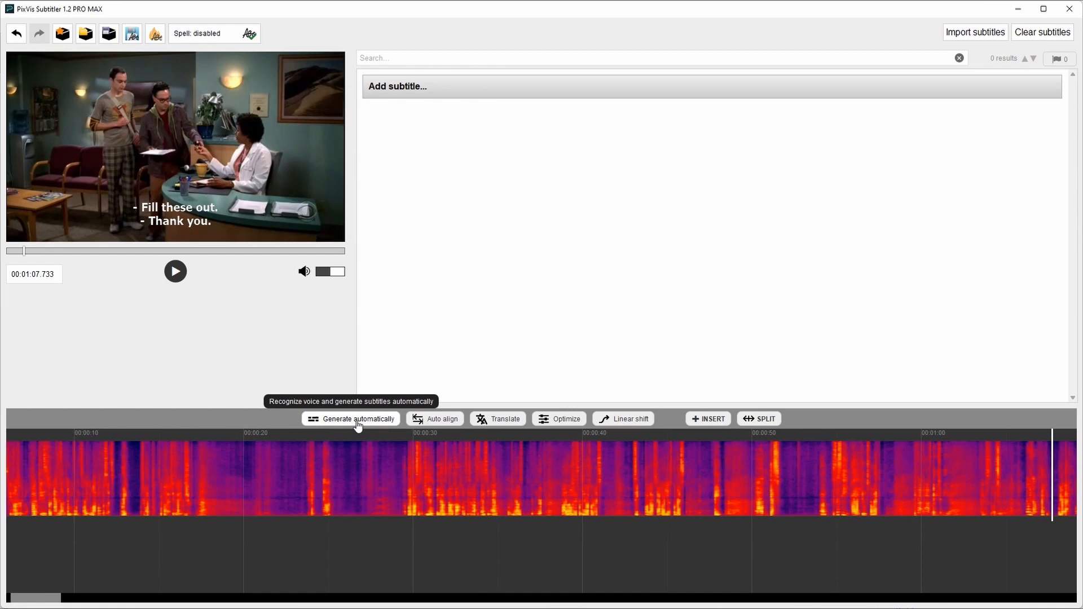
# - Start automatic subtitle generation with English speech transcription at moderate sensitivity
pyautogui.click(356, 419)
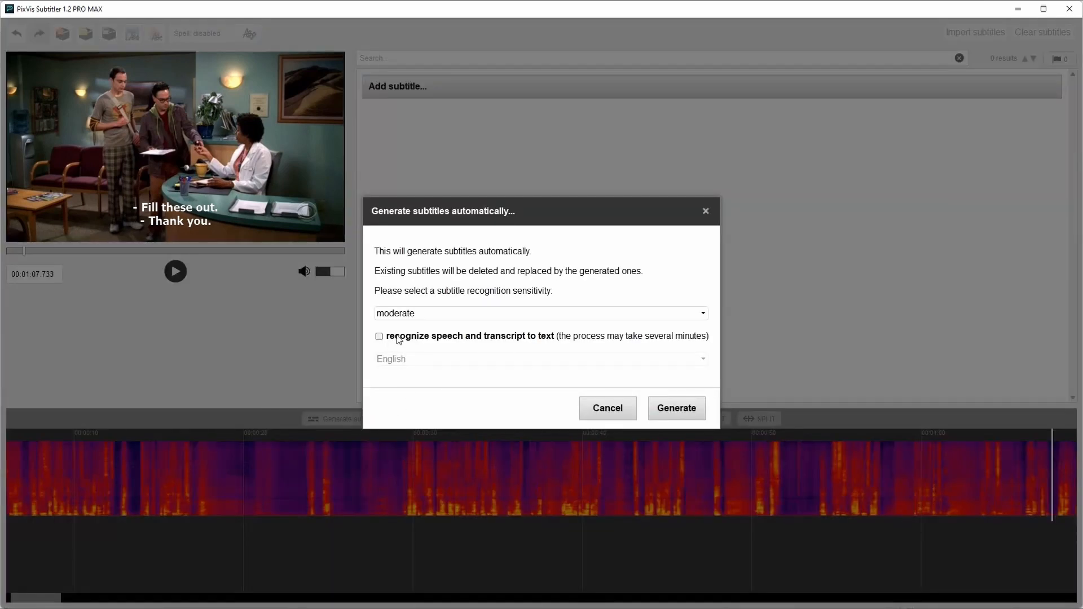
pyautogui.click(378, 335)
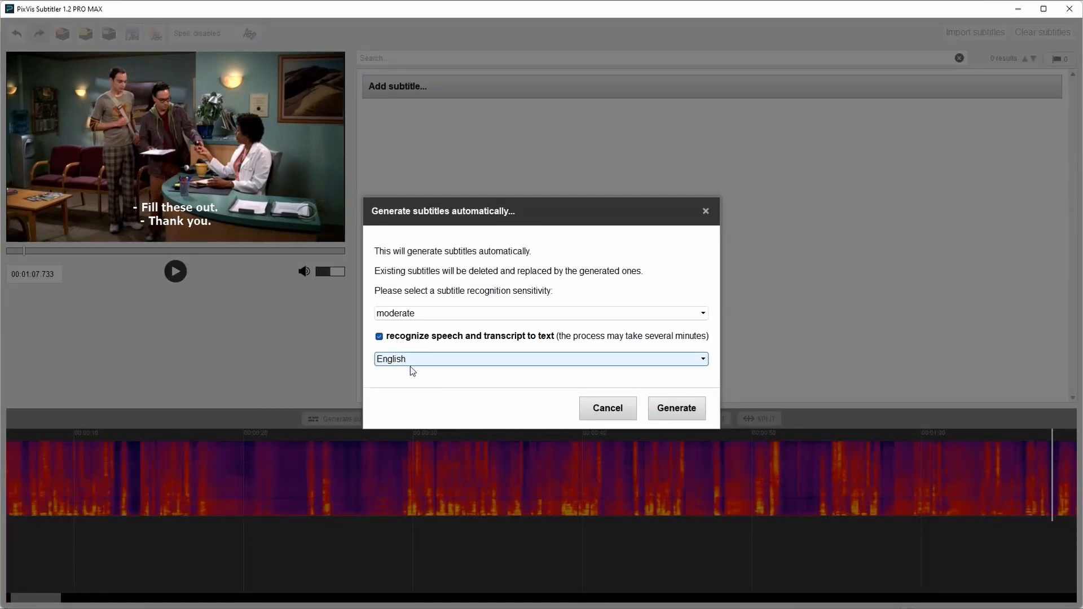
pyautogui.click(675, 407)
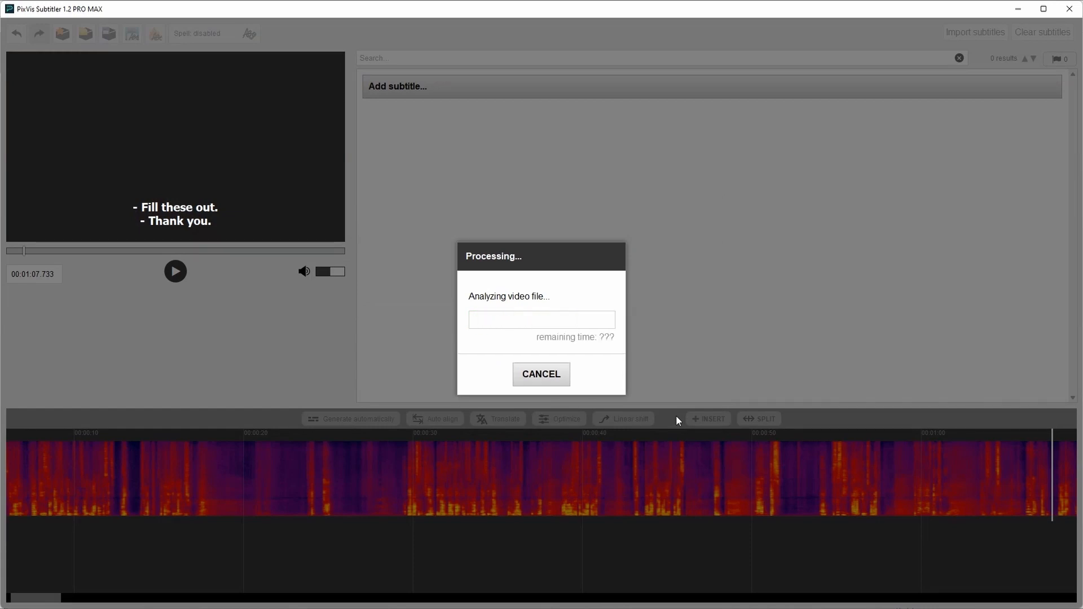
pyautogui.moveTo(376, 468)
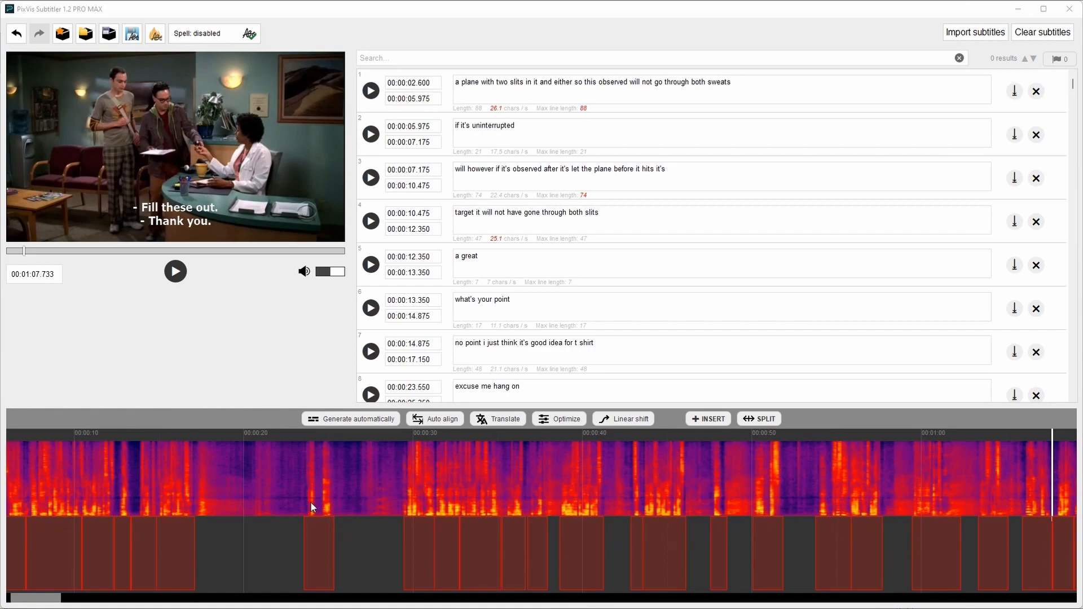
# - Play the generated subtitles starting at 00:01:52.567 and 00:02:02.950
pyautogui.hscroll(3)
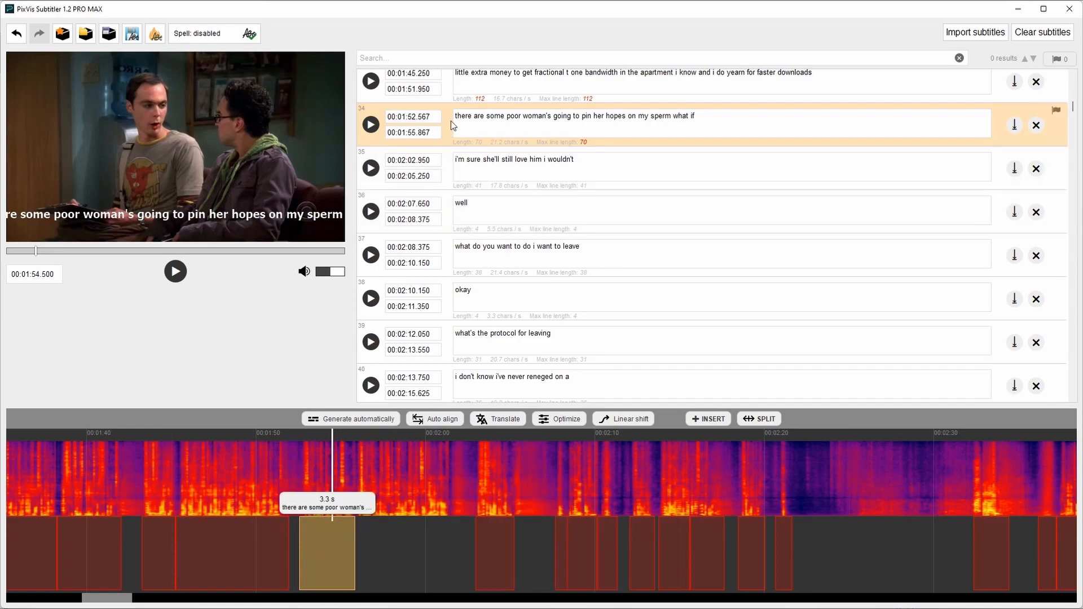
pyautogui.click(371, 167)
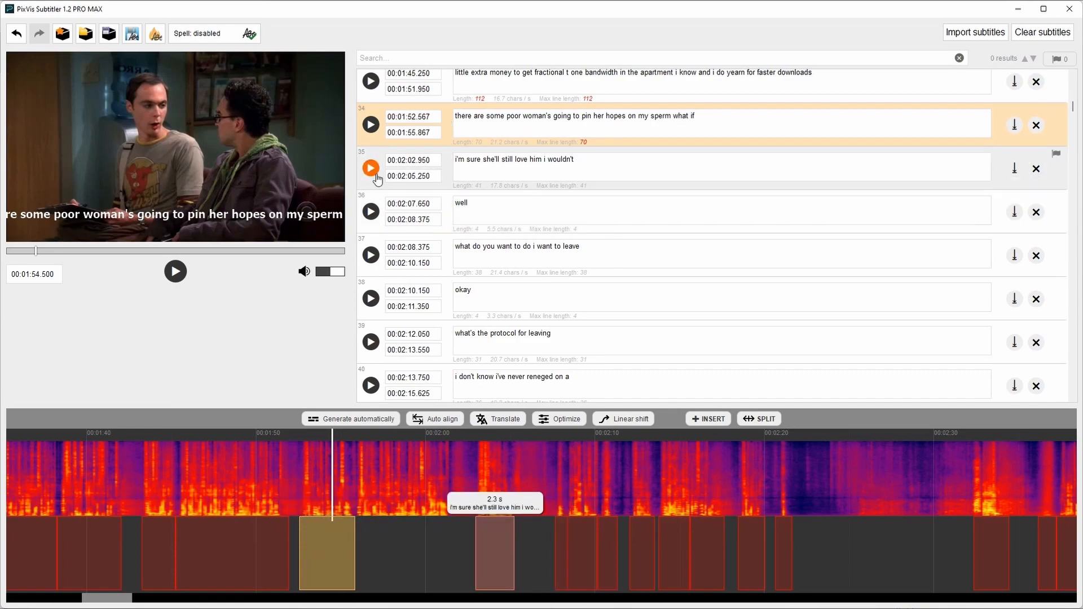
pyautogui.click(370, 168)
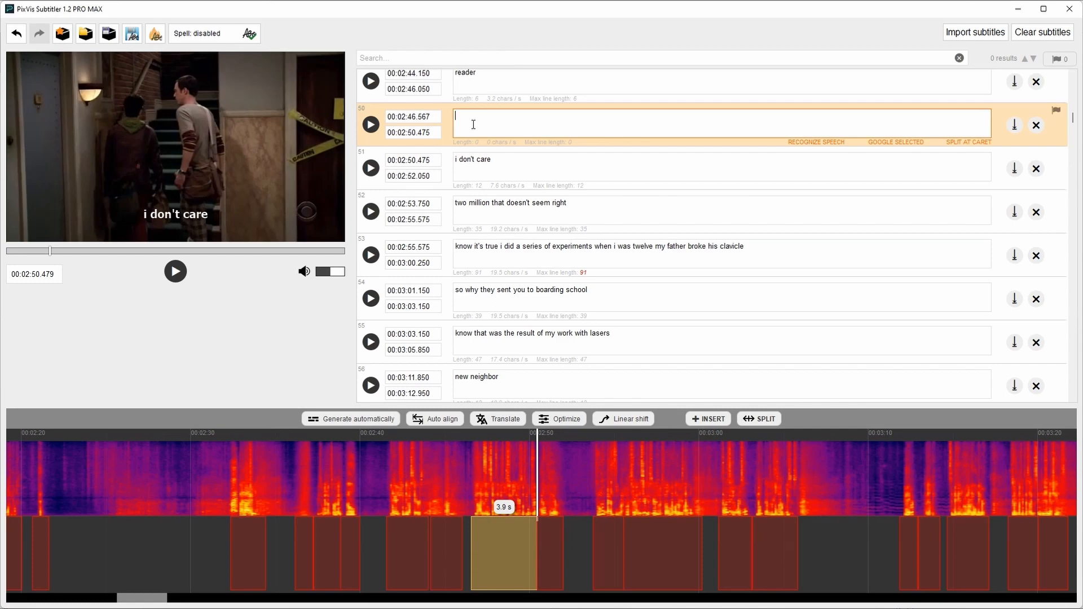
pyautogui.moveTo(371, 125)
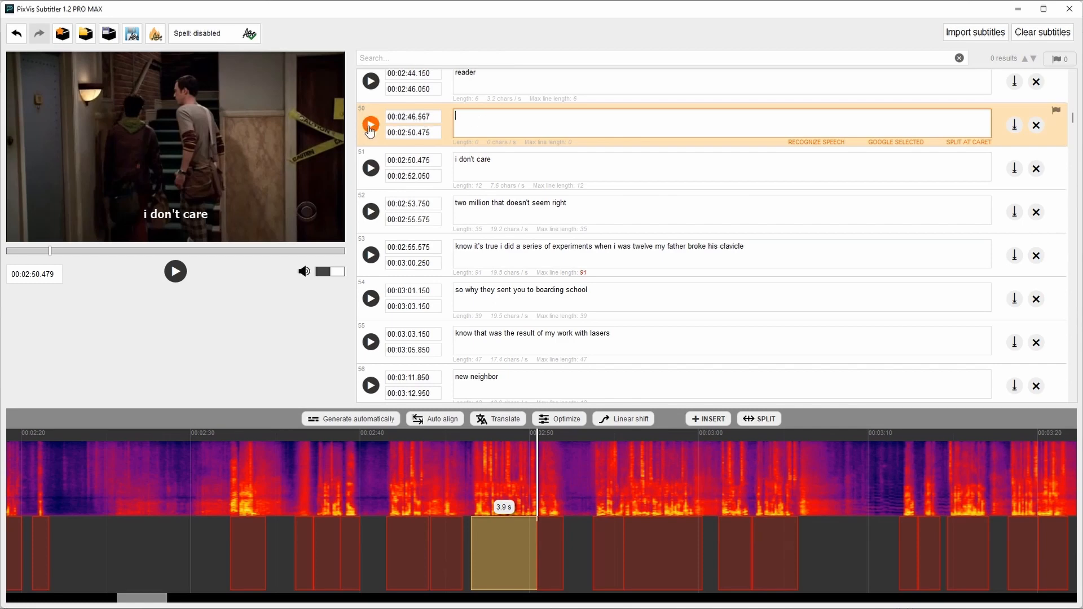
pyautogui.moveTo(678, 122)
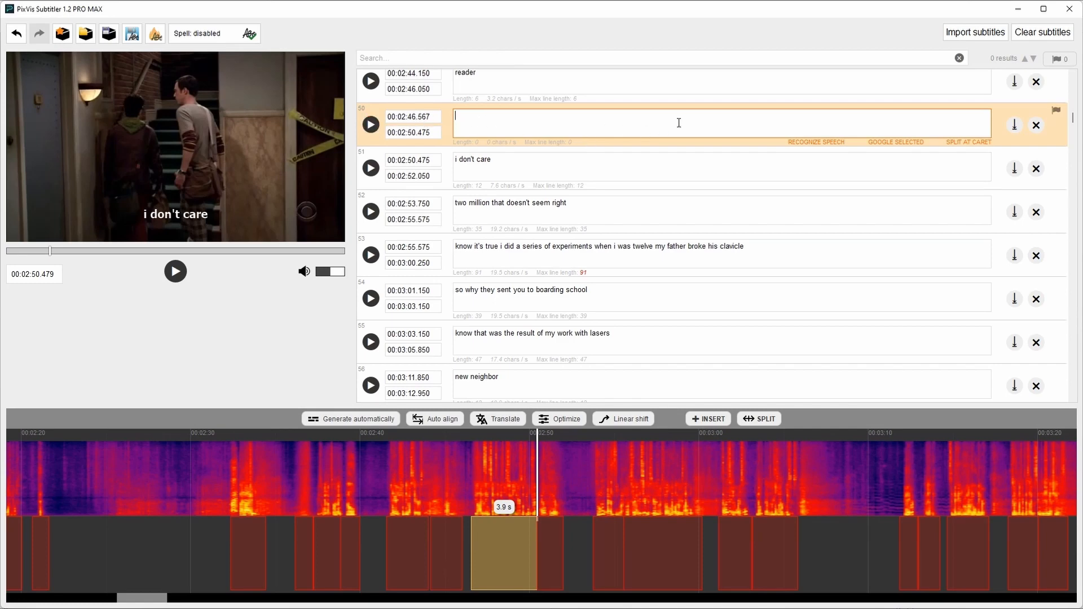
pyautogui.moveTo(822, 148)
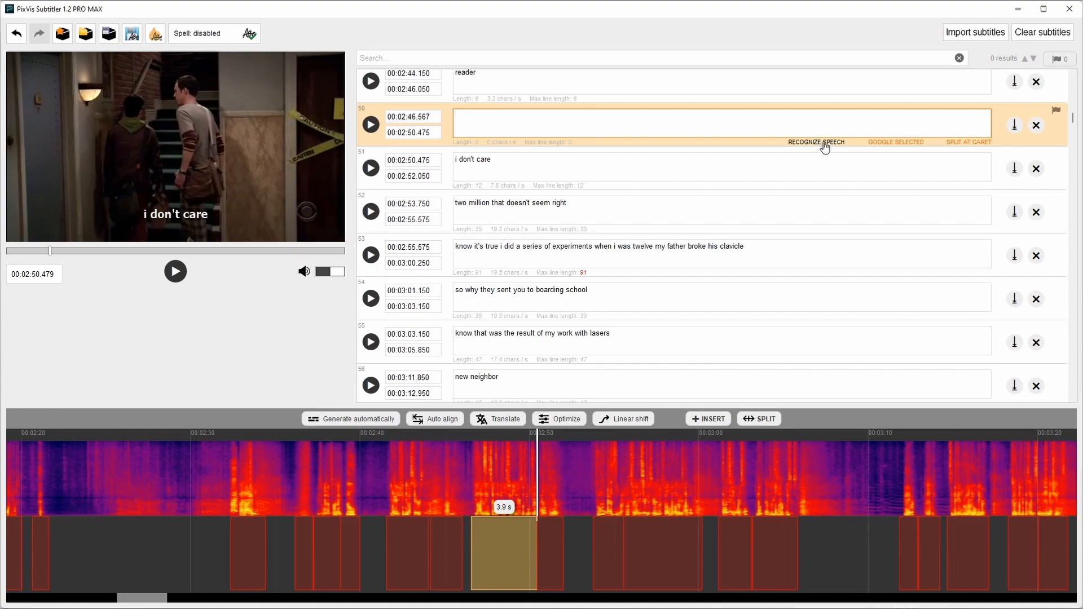
# - Recognize English speech for subtitle 50 and append the first alternative's text
pyautogui.click(816, 142)
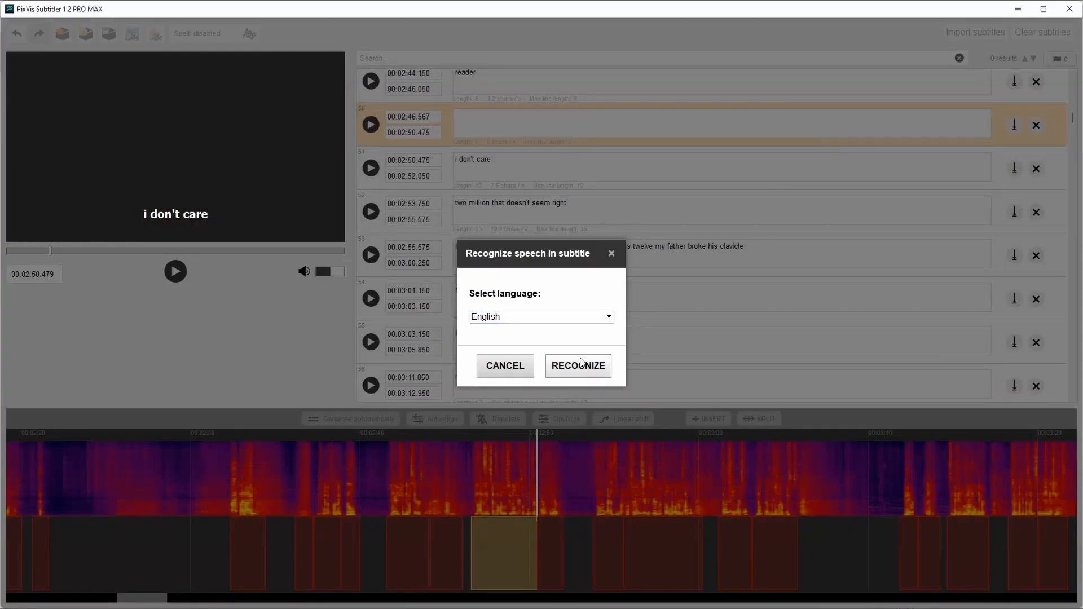
pyautogui.click(578, 366)
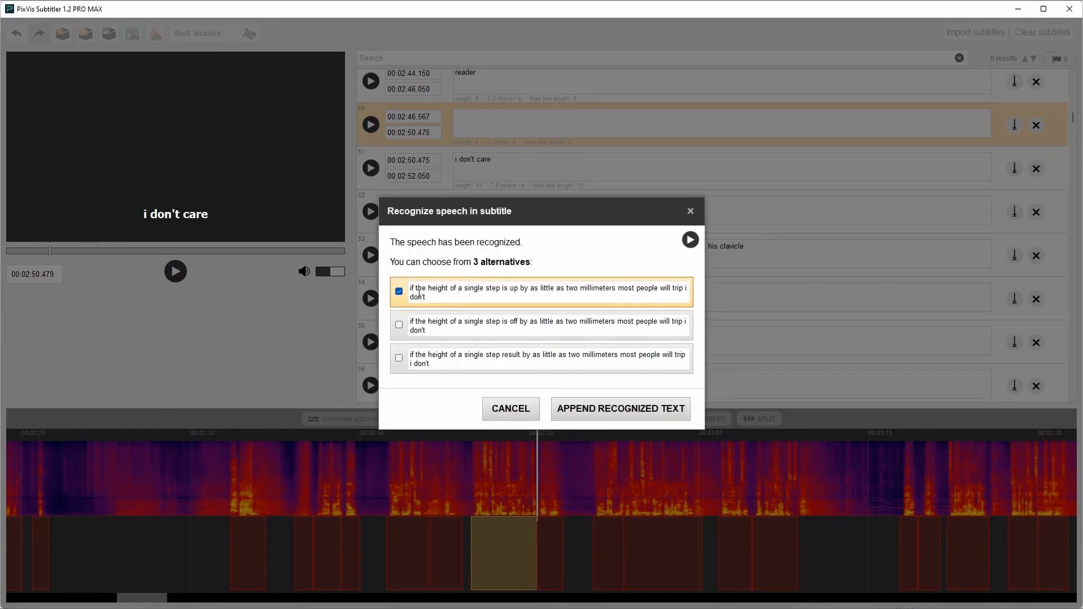
pyautogui.moveTo(424, 348)
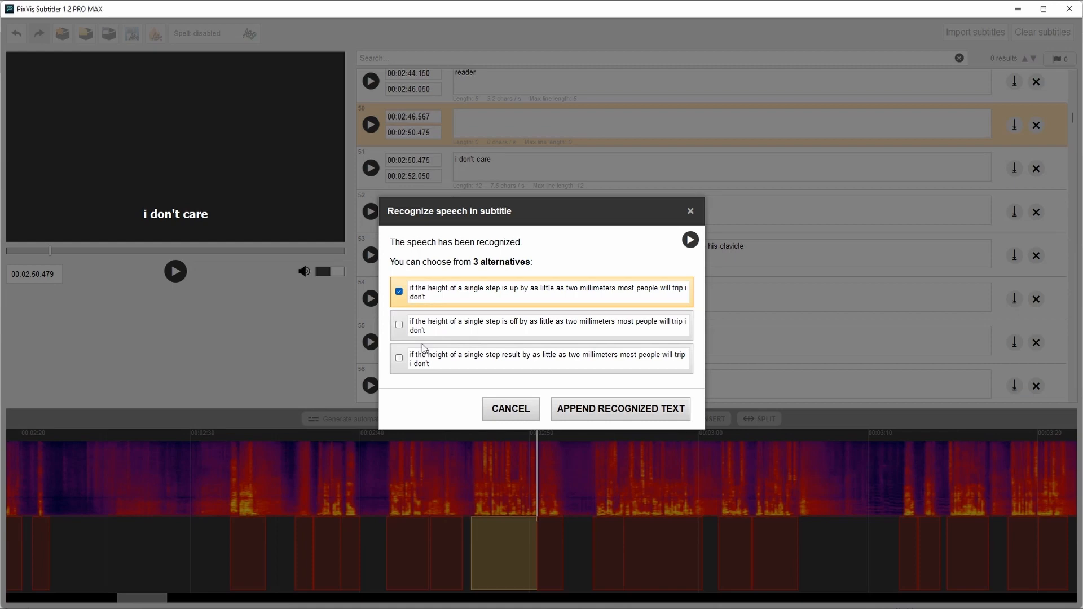
pyautogui.click(399, 325)
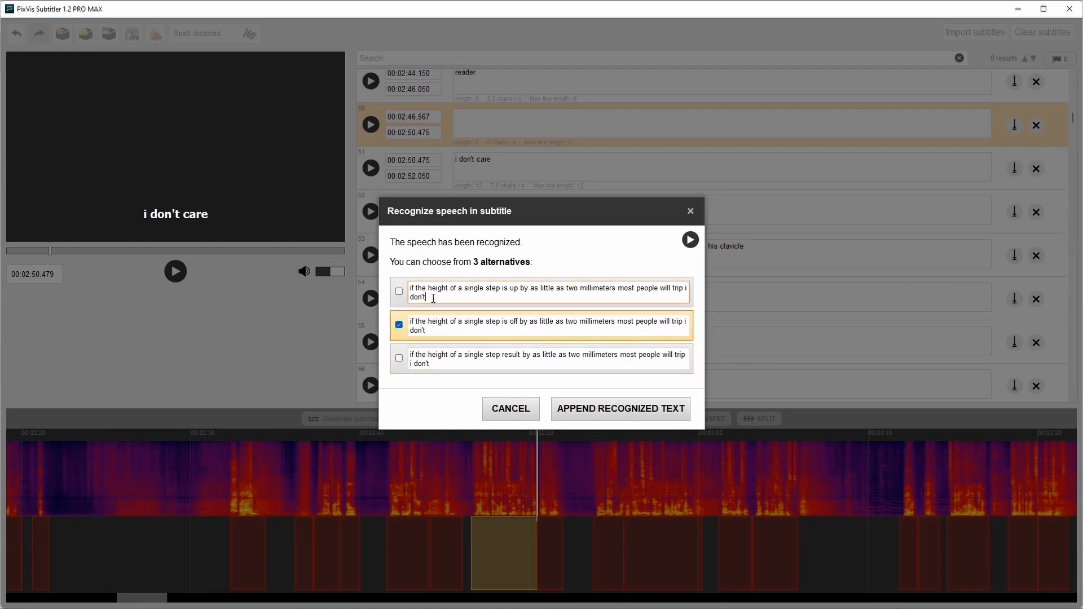
pyautogui.click(399, 291)
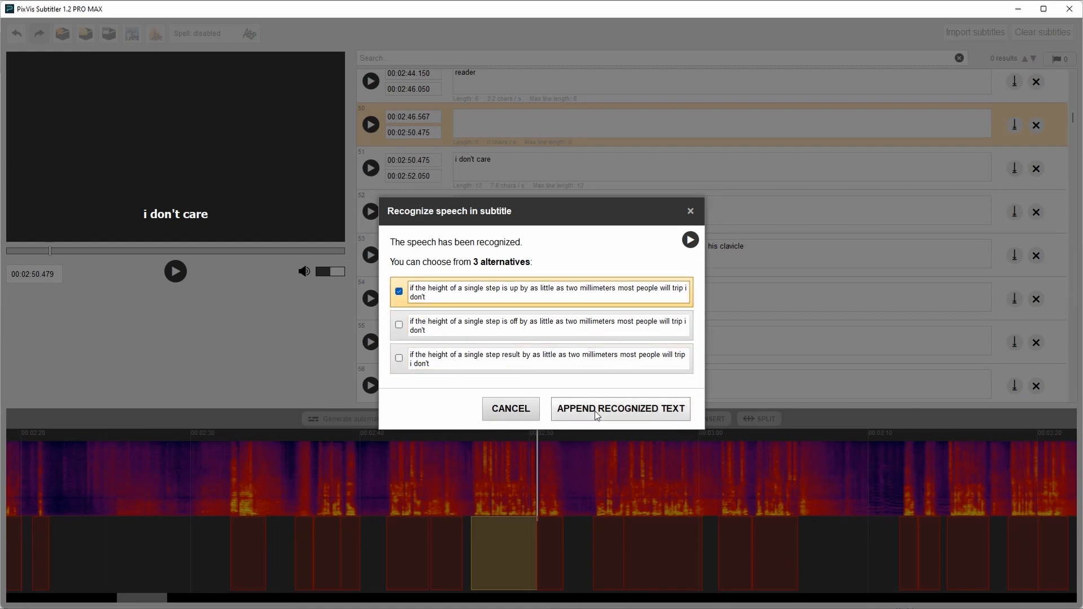
pyautogui.click(620, 409)
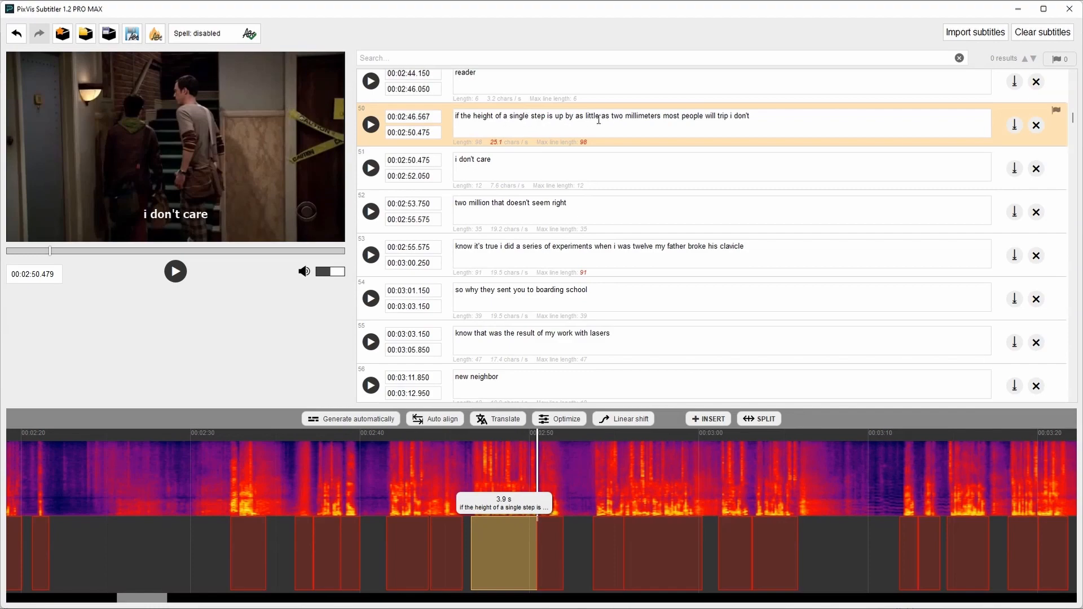
pyautogui.moveTo(299, 330)
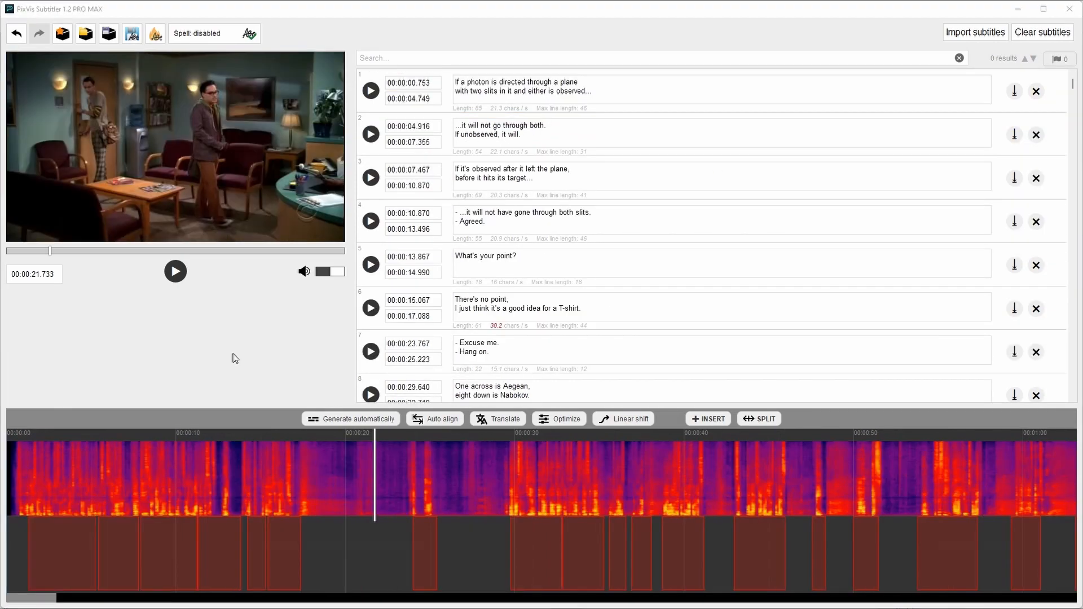
pyautogui.moveTo(268, 452)
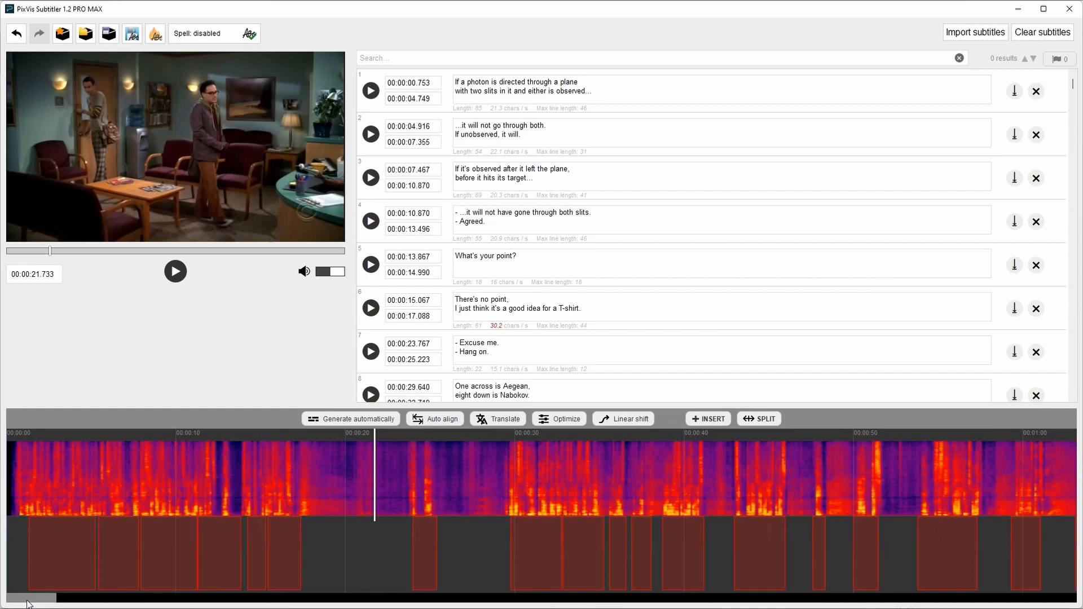
pyautogui.moveTo(772, 542)
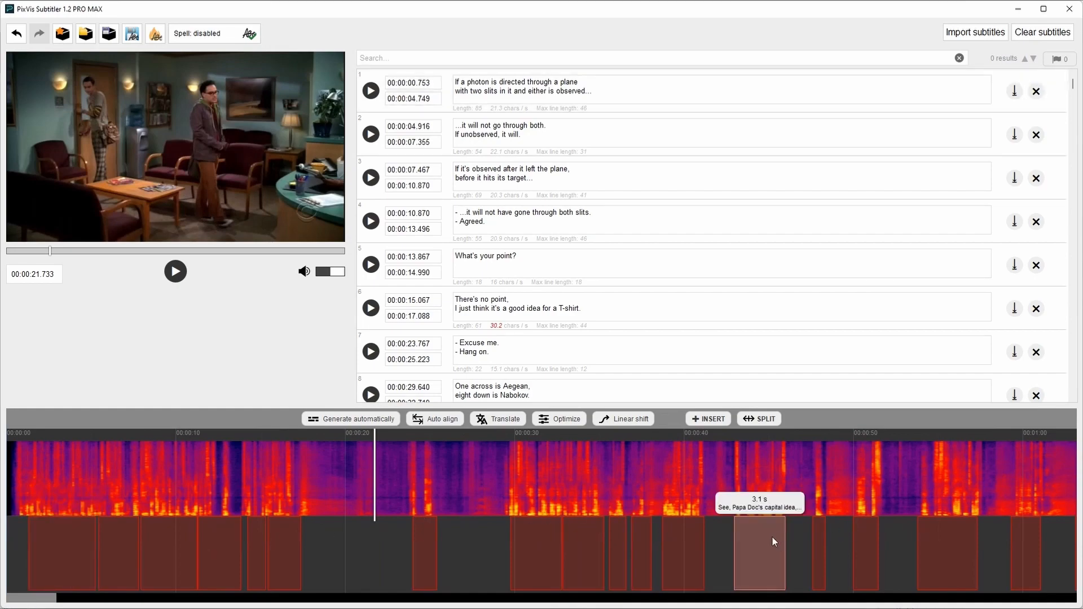
pyautogui.moveTo(191, 558)
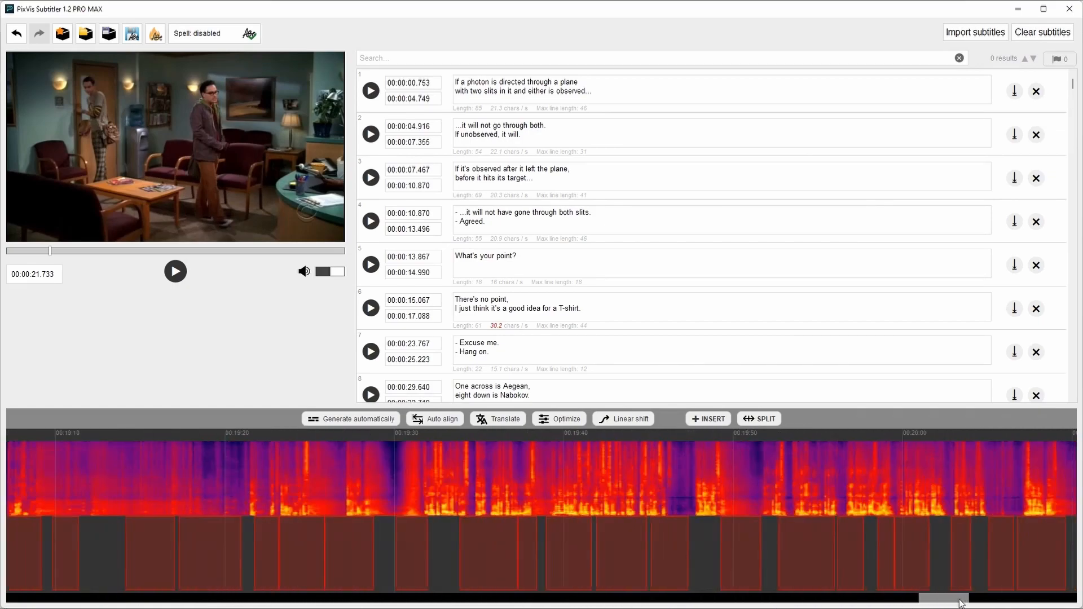
# - Scroll the punctuated subtitle set's timeline toward the end
pyautogui.hscroll(3)
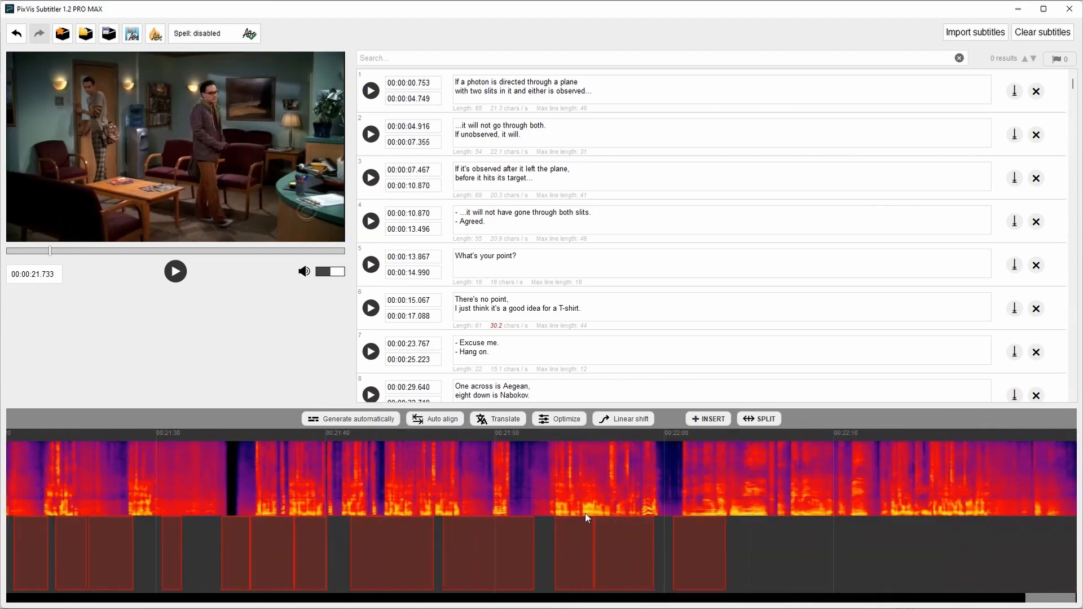
pyautogui.moveTo(359, 487)
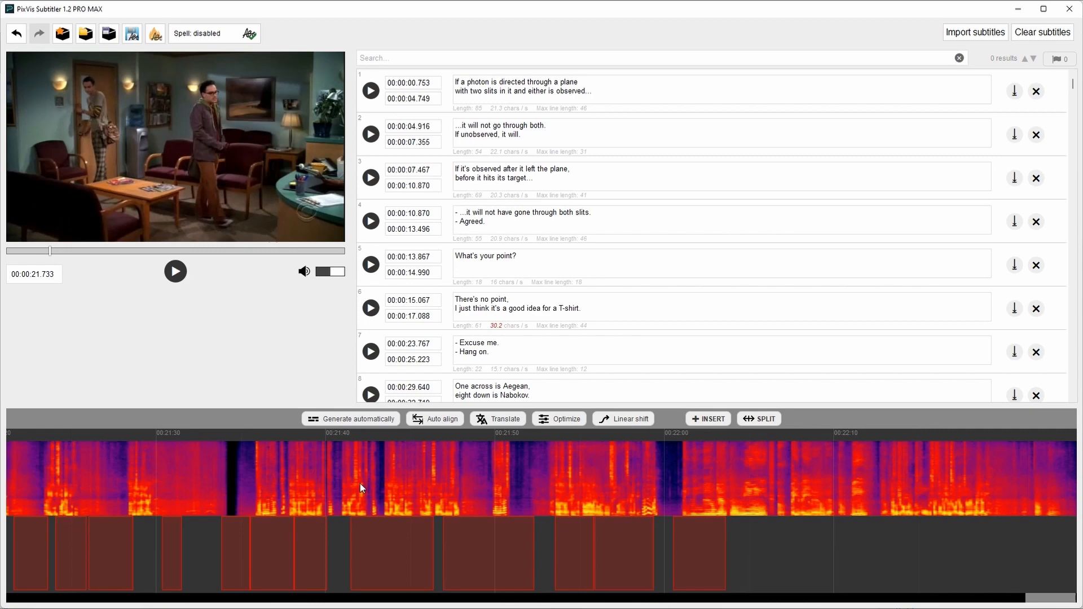
pyautogui.moveTo(451, 433)
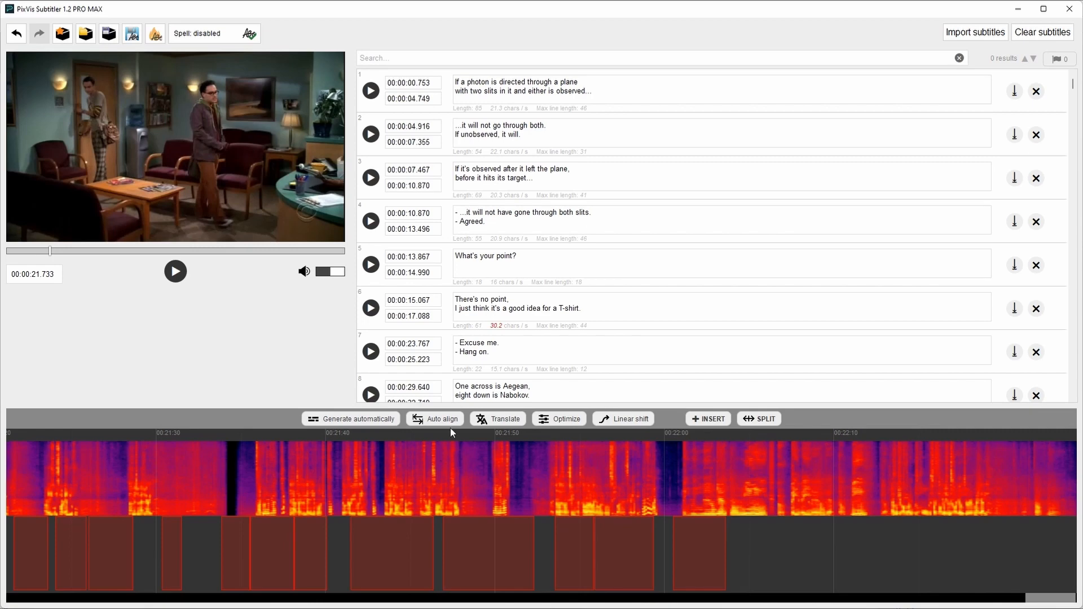
pyautogui.moveTo(443, 418)
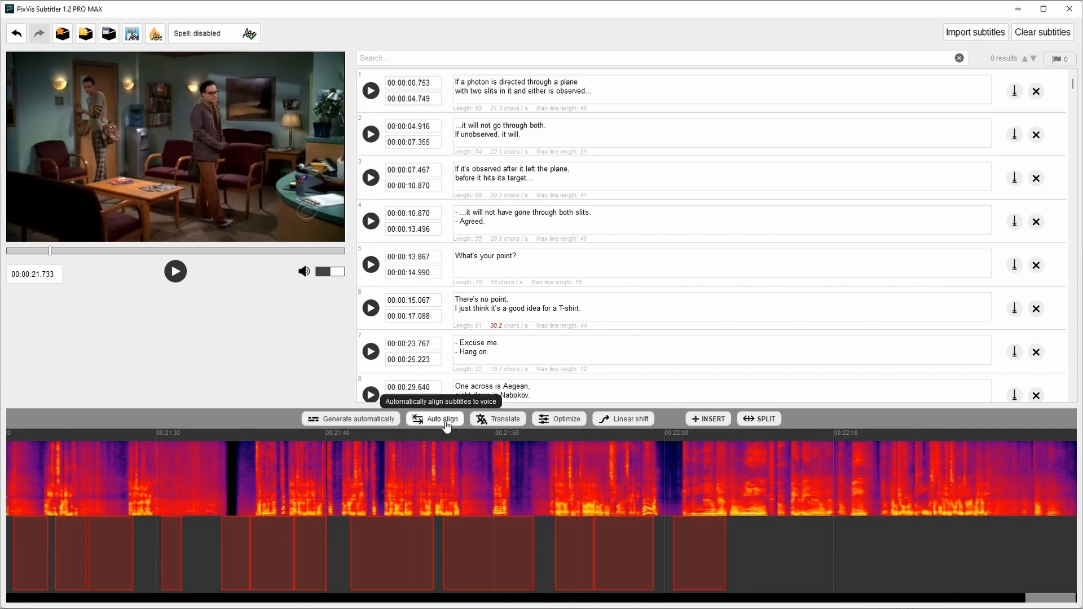
pyautogui.click(441, 419)
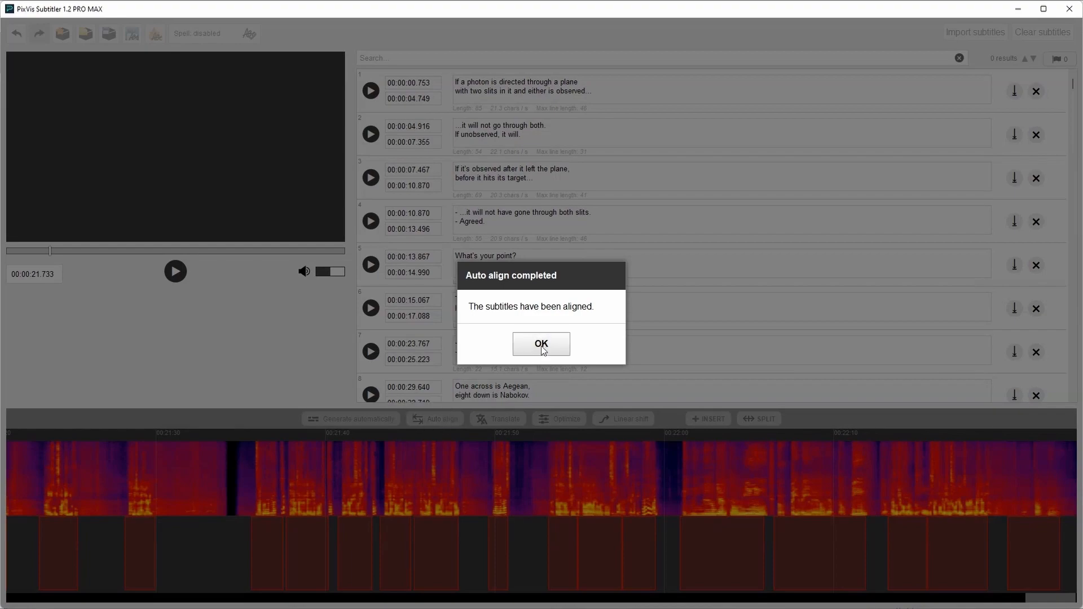
pyautogui.click(542, 344)
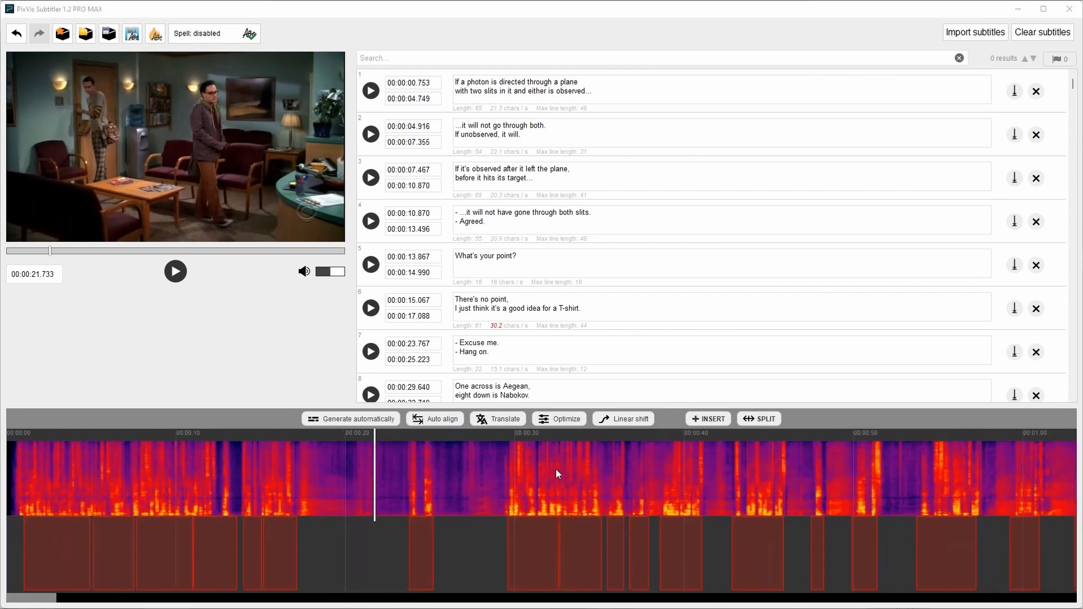
pyautogui.moveTo(608, 422)
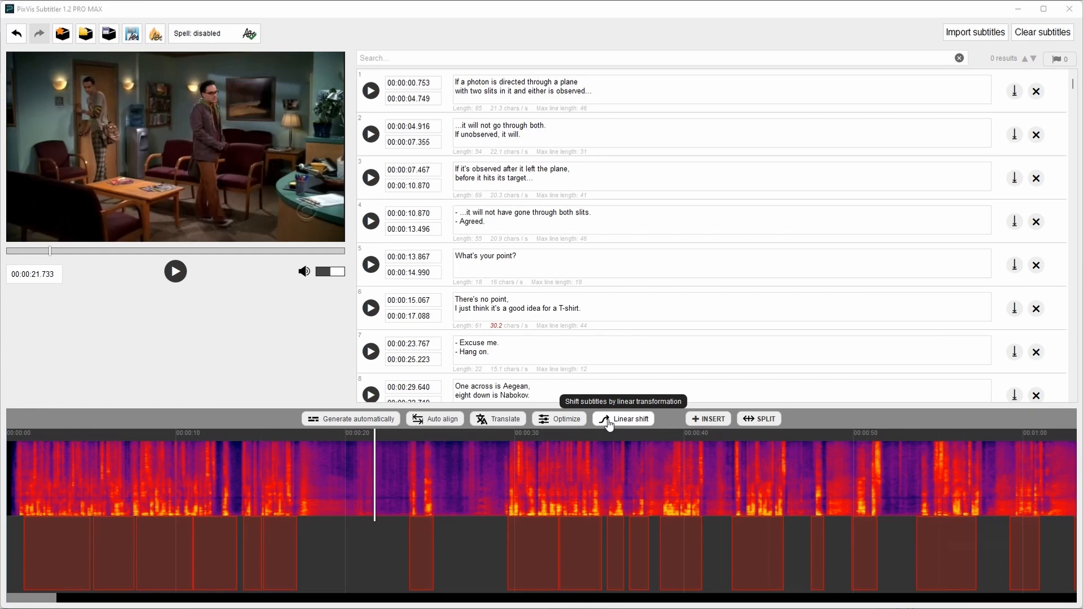
pyautogui.moveTo(635, 423)
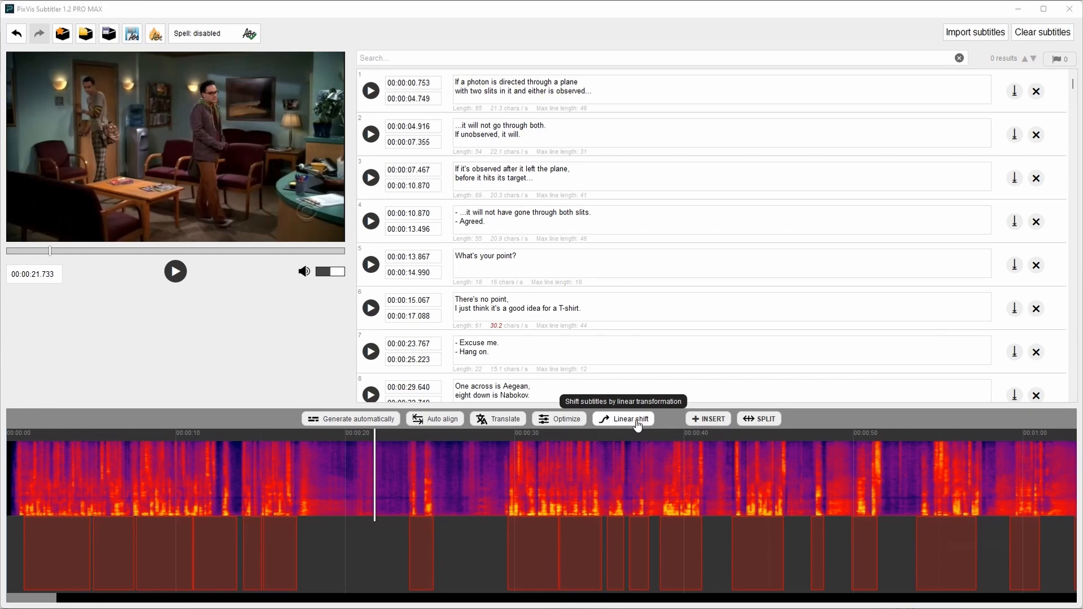
pyautogui.moveTo(630, 426)
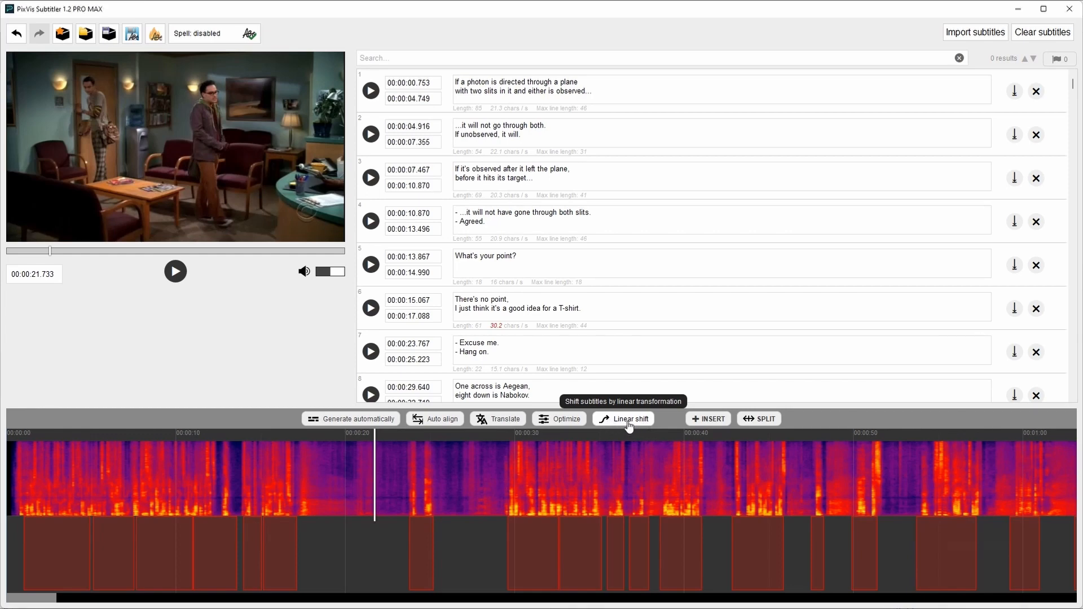
# - Apply an auto-estimated linear shift of 101.12% speed and −0.216 s offset
pyautogui.click(623, 419)
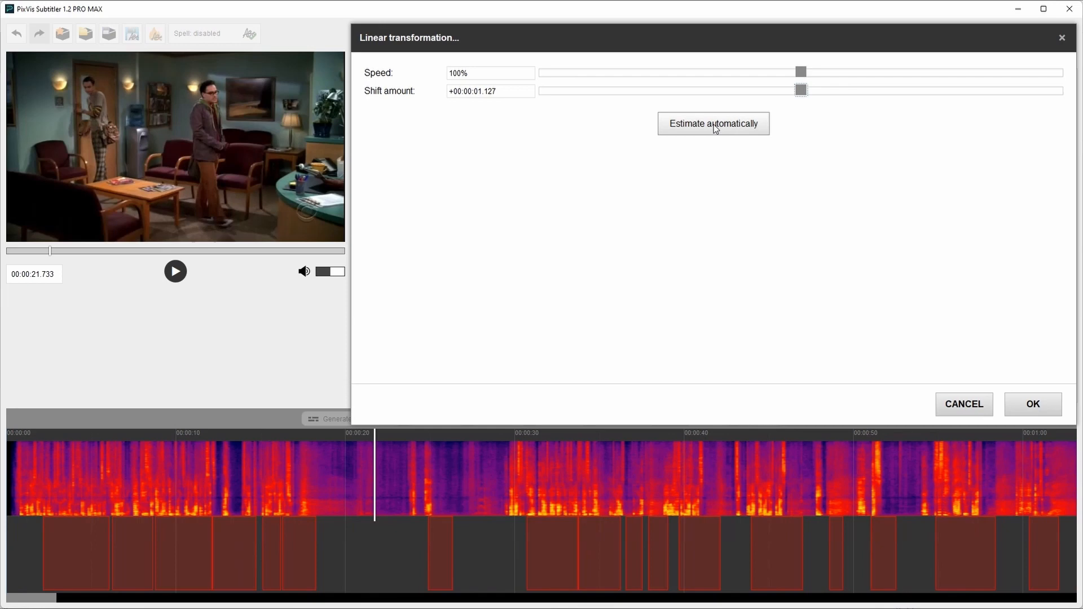
pyautogui.click(713, 124)
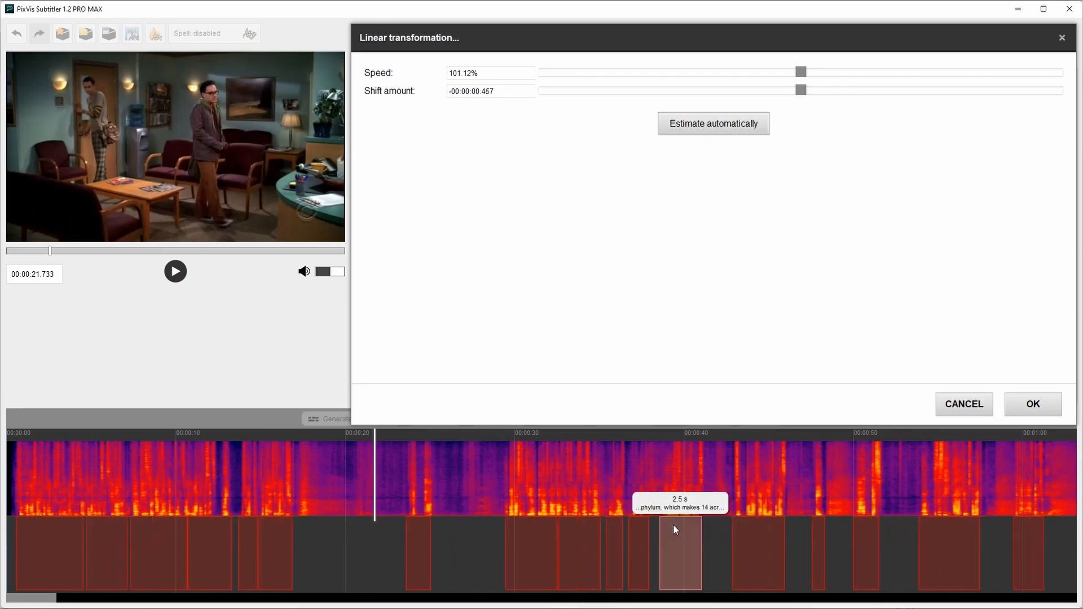
pyautogui.moveTo(289, 484)
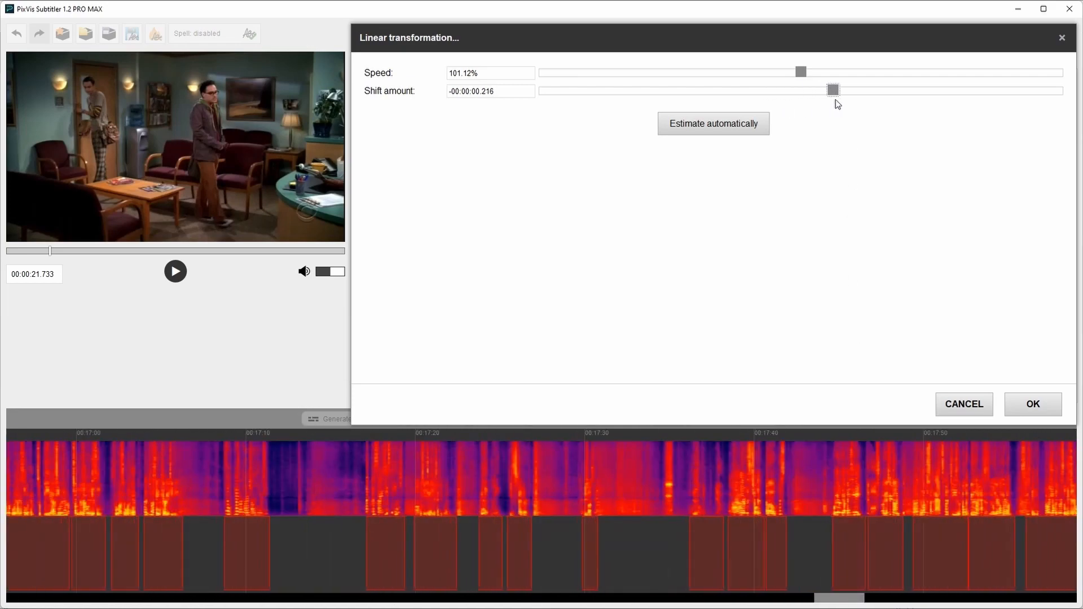
pyautogui.click(1032, 404)
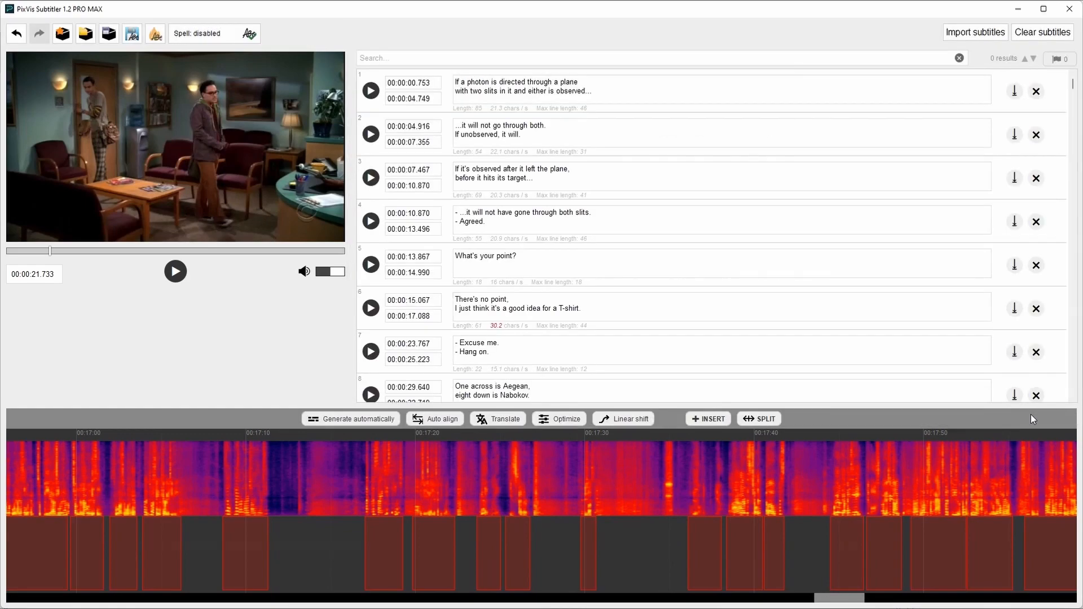
# - Set spell checking to English (US) and list the 19 misspelled words
pyautogui.click(249, 33)
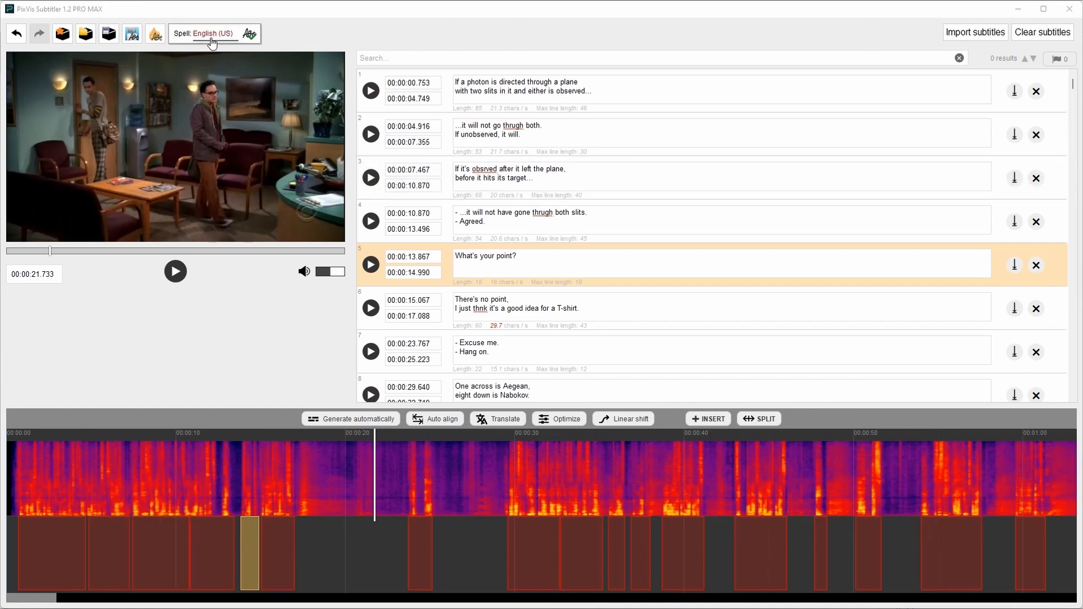
pyautogui.moveTo(253, 36)
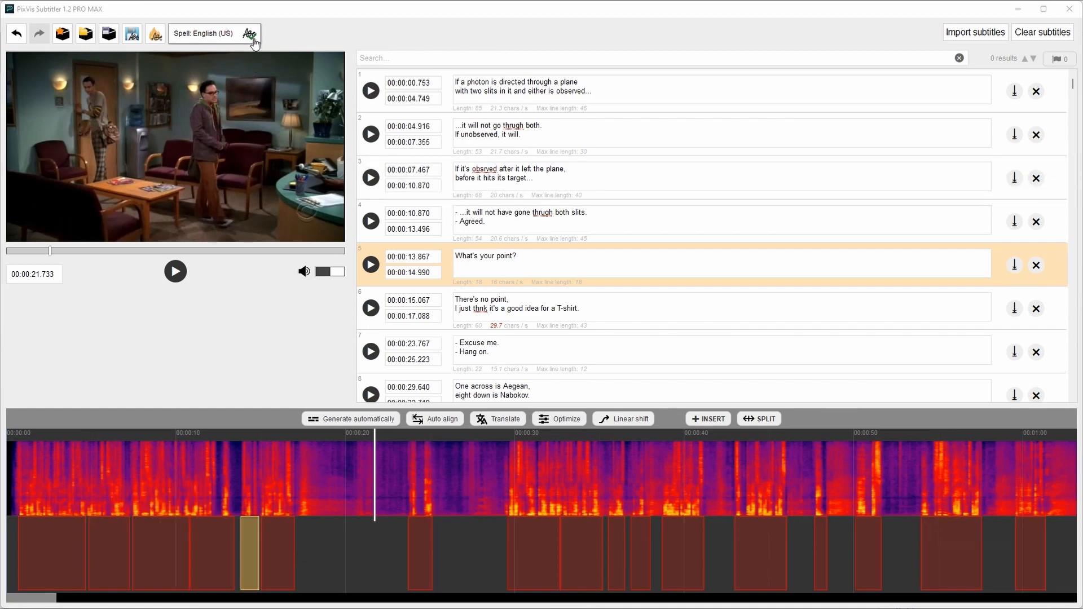
pyautogui.click(249, 33)
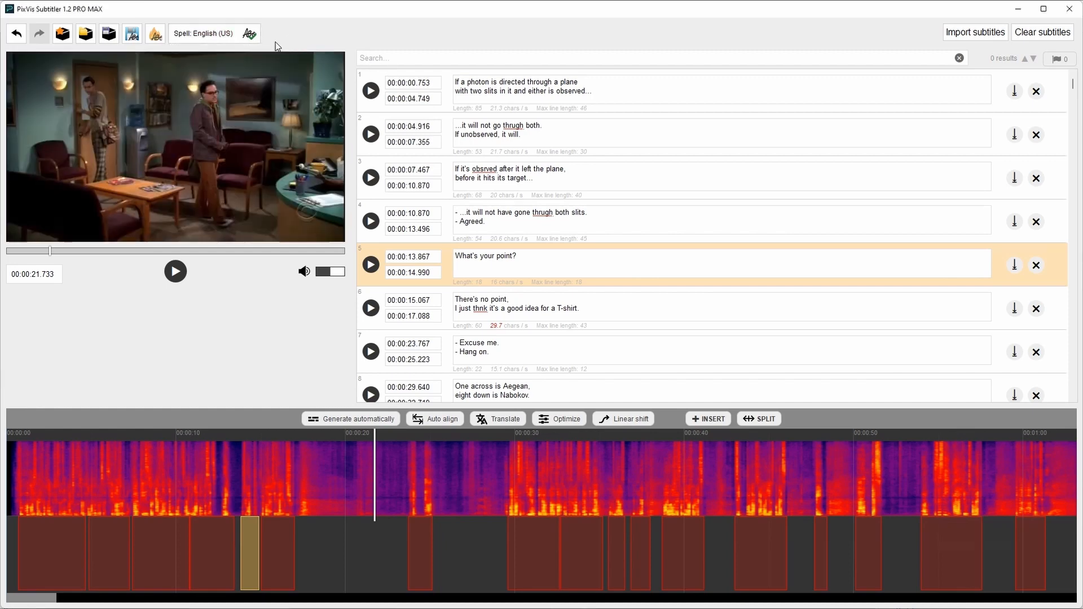
pyautogui.click(248, 33)
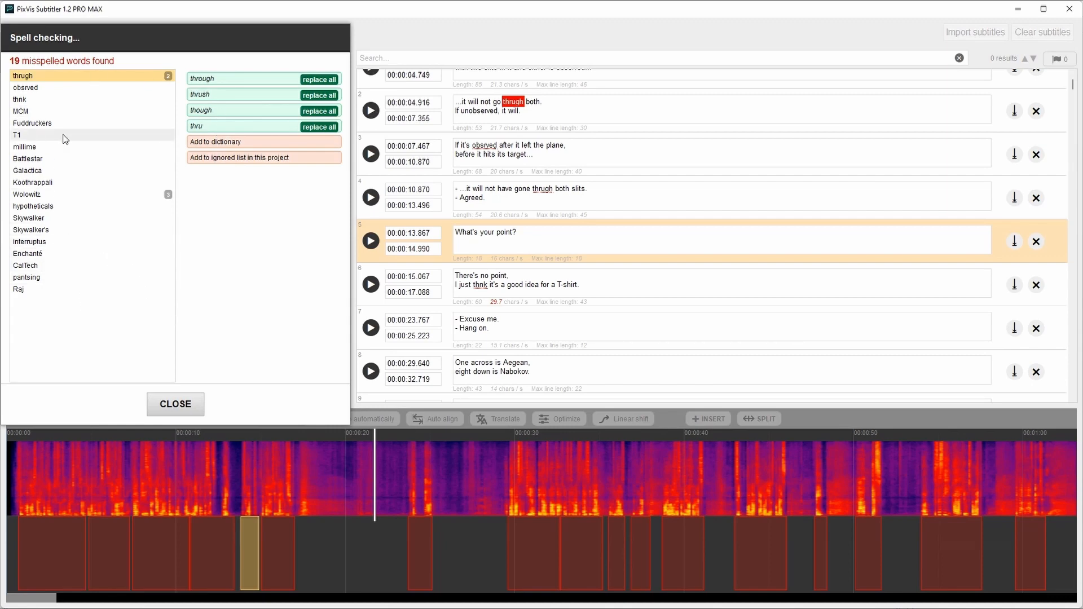
pyautogui.moveTo(61, 90)
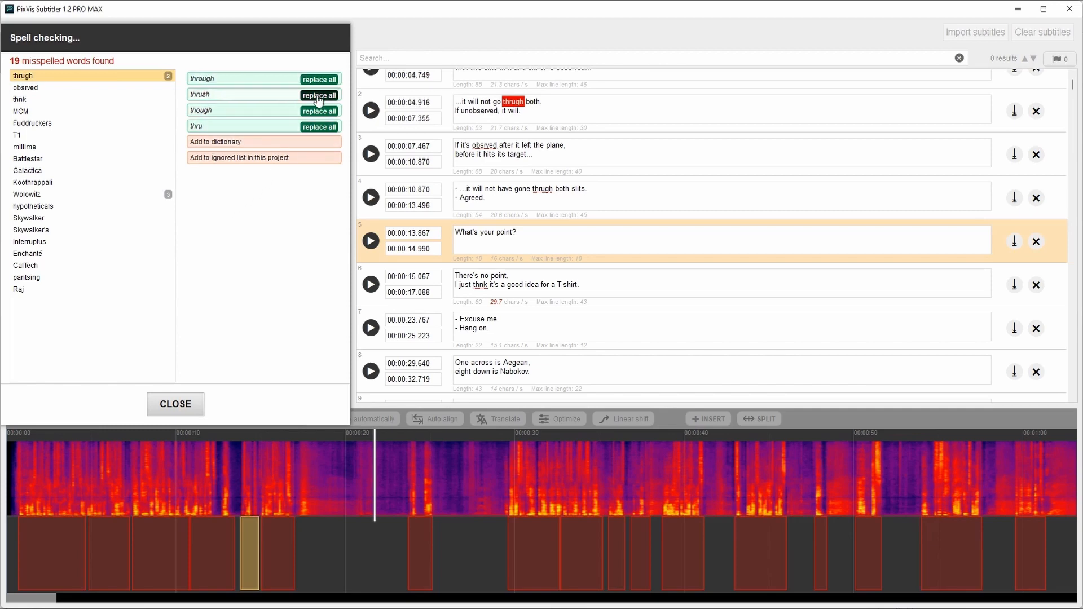
# - Replace all 'thrugh' with its suggestion and correct 'obsrved' to 'observed'
pyautogui.click(175, 404)
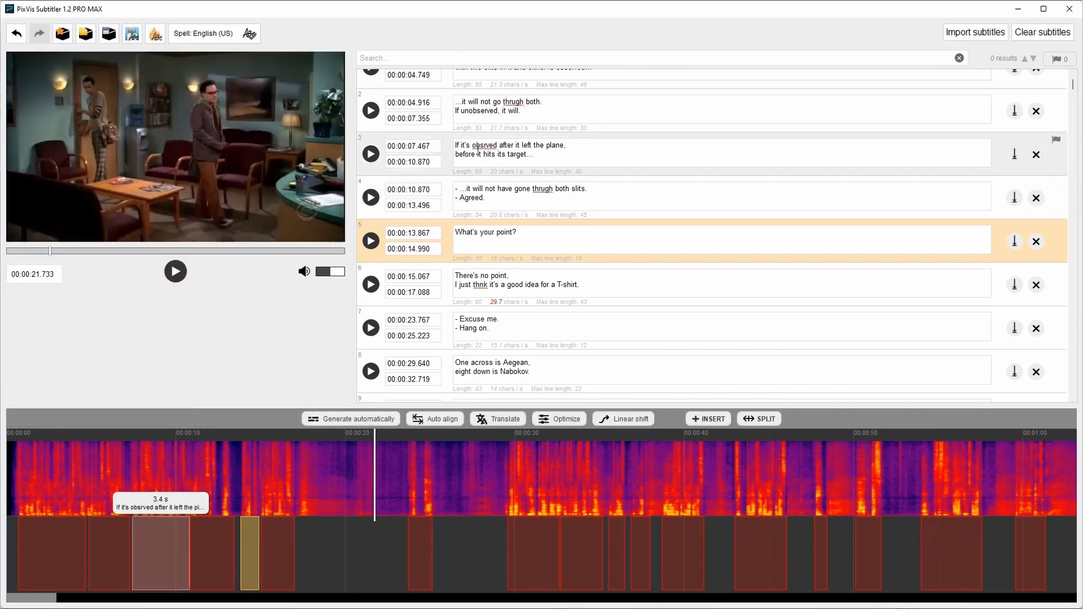
pyautogui.rightClick(480, 145)
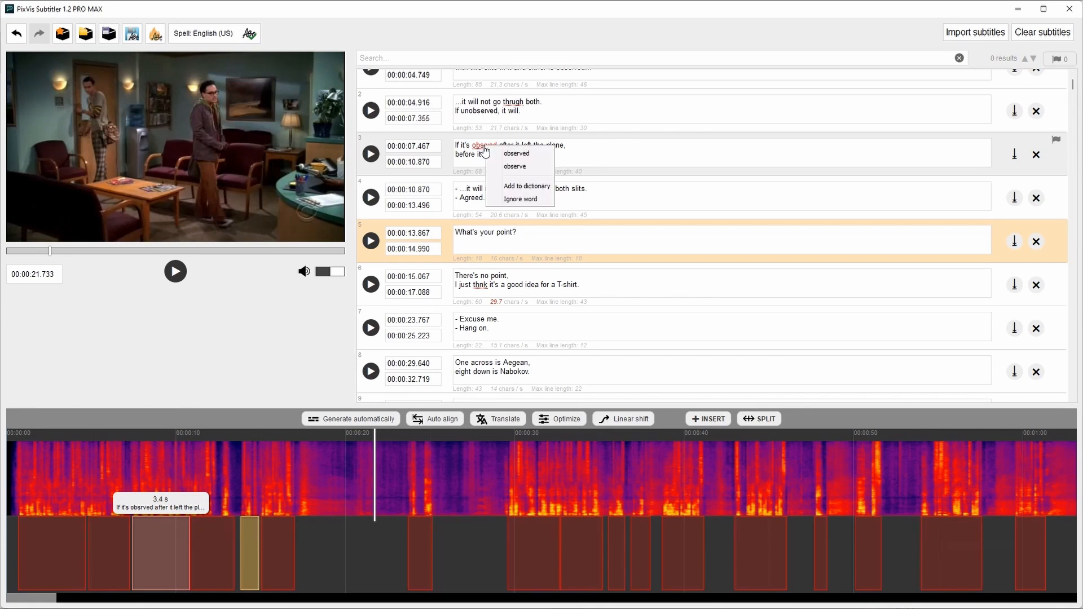
pyautogui.click(517, 153)
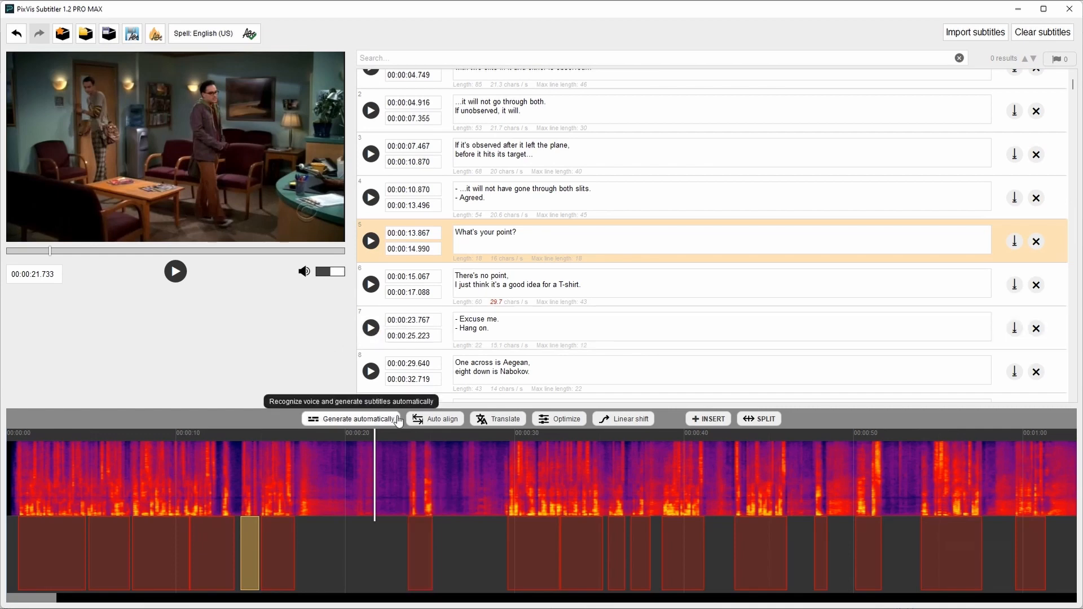
pyautogui.moveTo(505, 419)
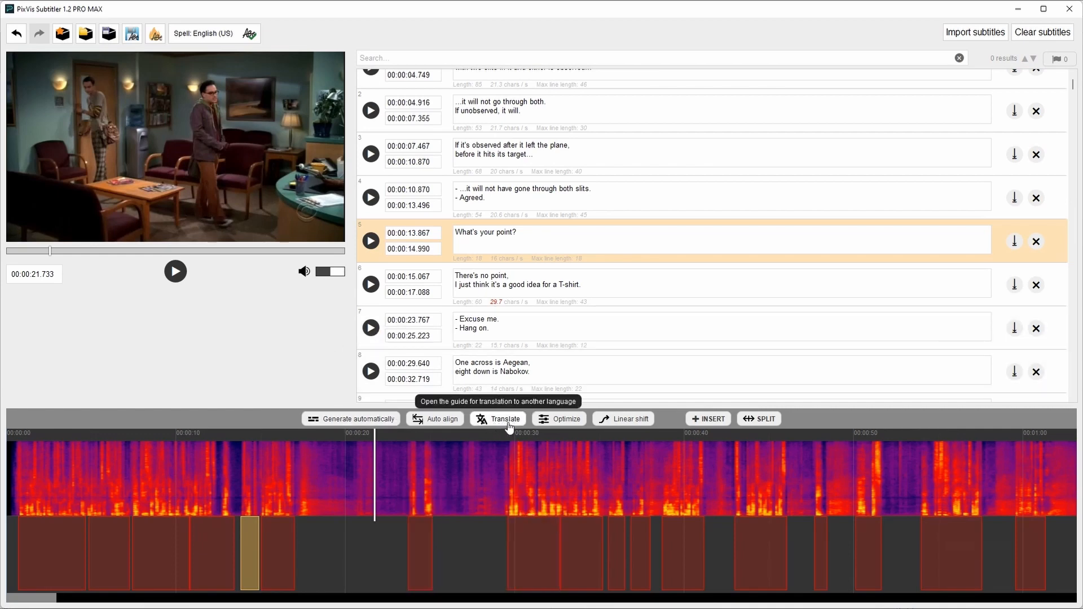
pyautogui.moveTo(532, 414)
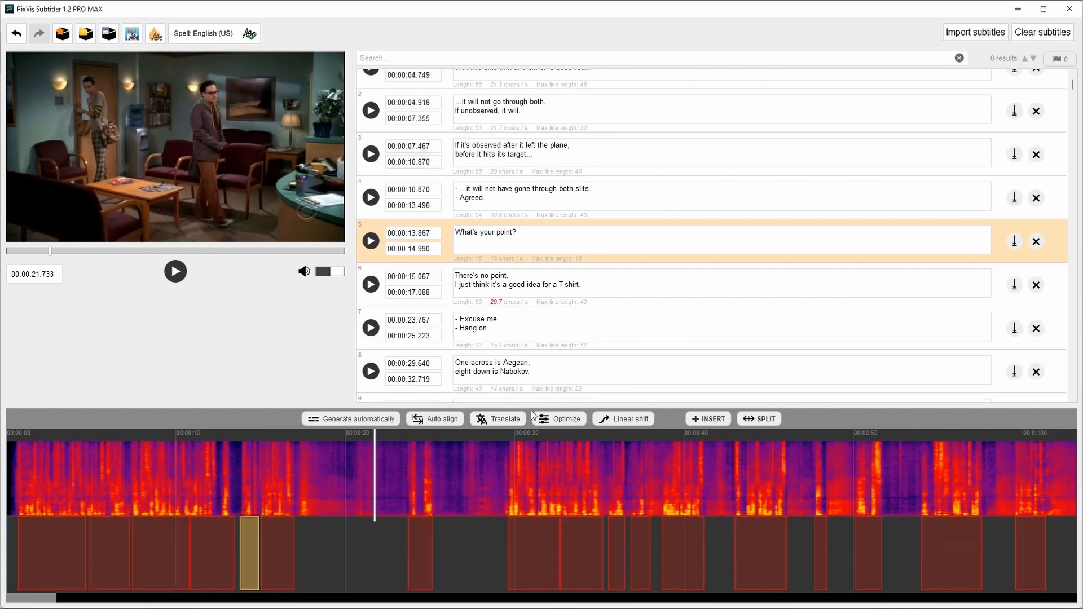
pyautogui.moveTo(459, 415)
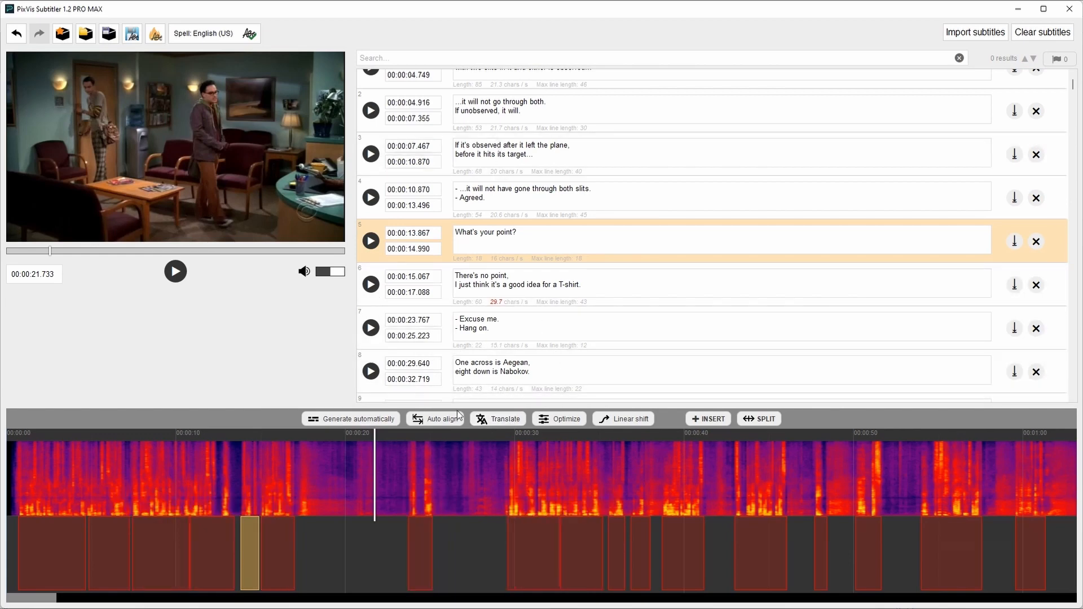
pyautogui.moveTo(495, 419)
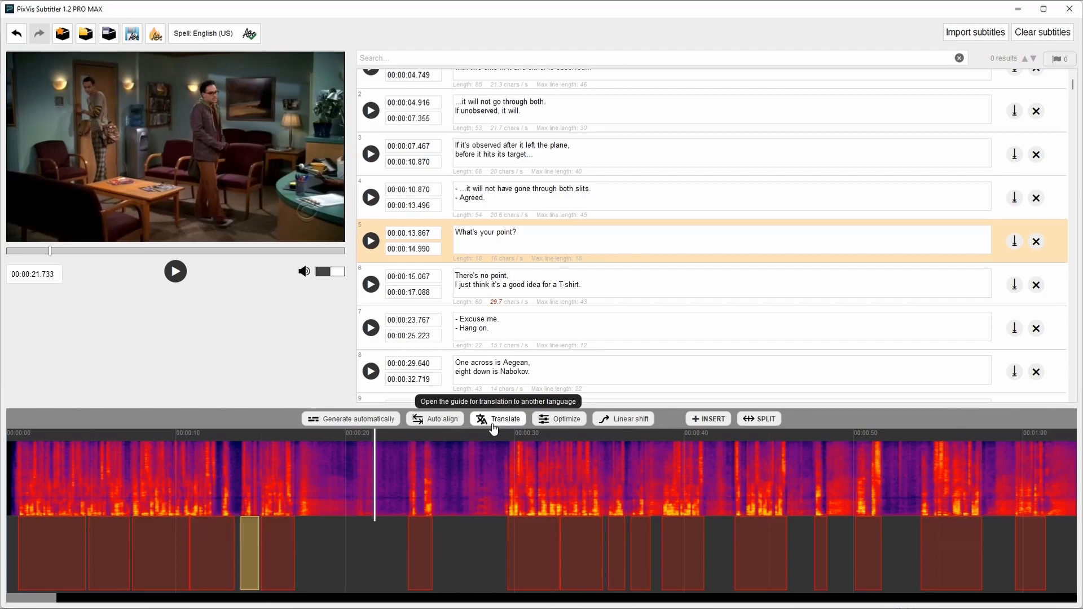
# - Paste the German translation from the clipboard into the Translation Guide's translated text column
pyautogui.click(498, 419)
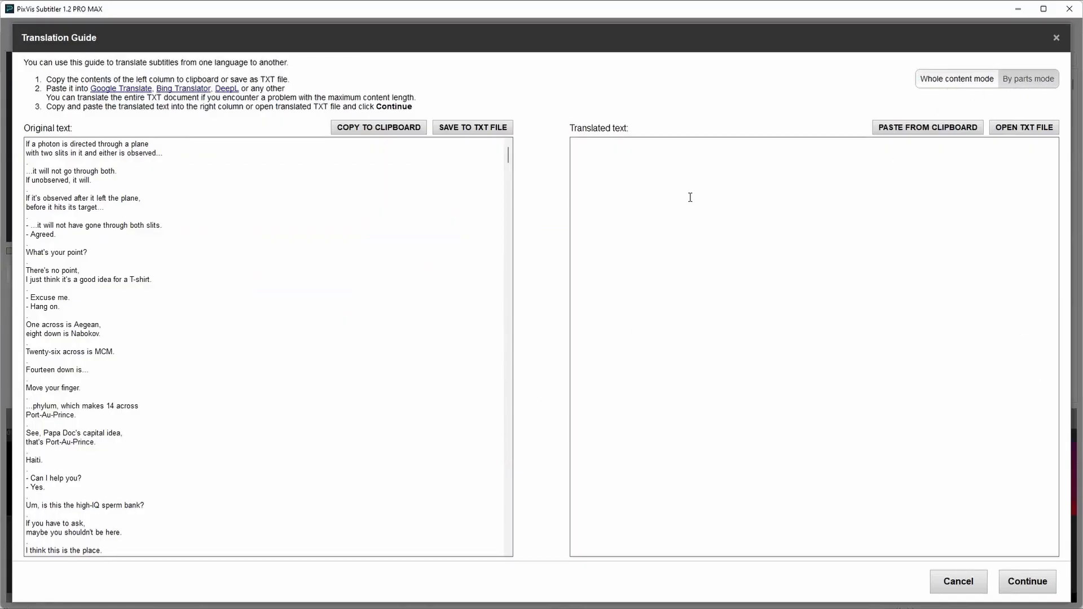
pyautogui.moveTo(134, 446)
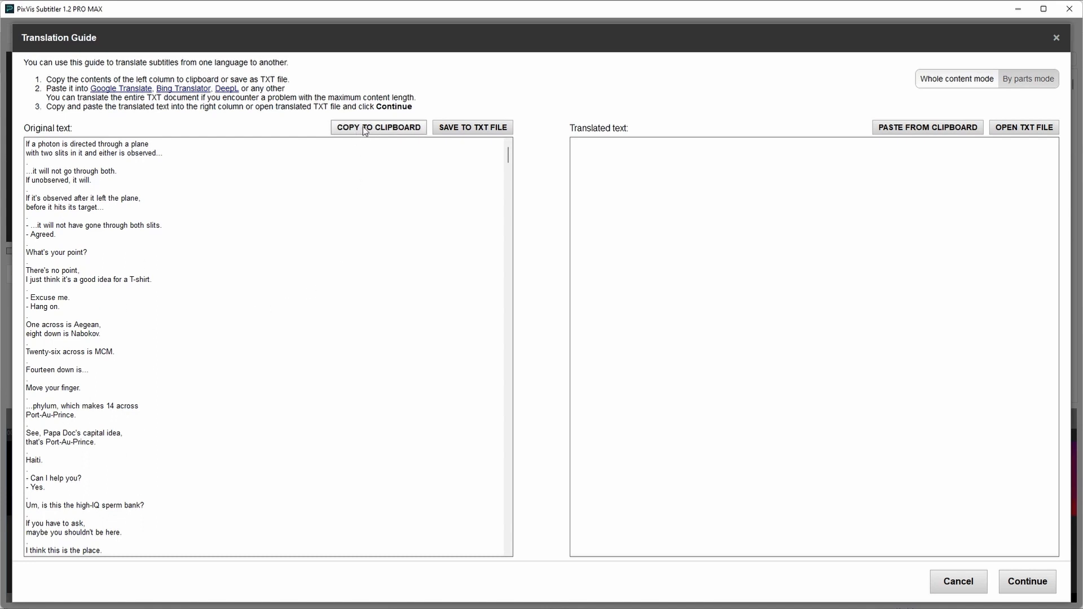
pyautogui.moveTo(272, 243)
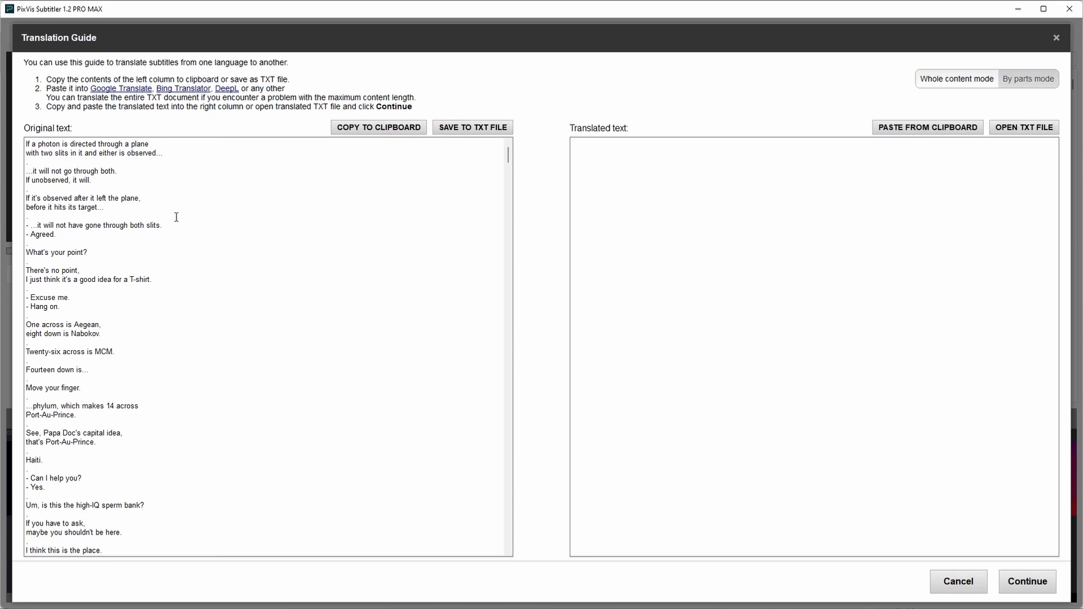
pyautogui.moveTo(632, 240)
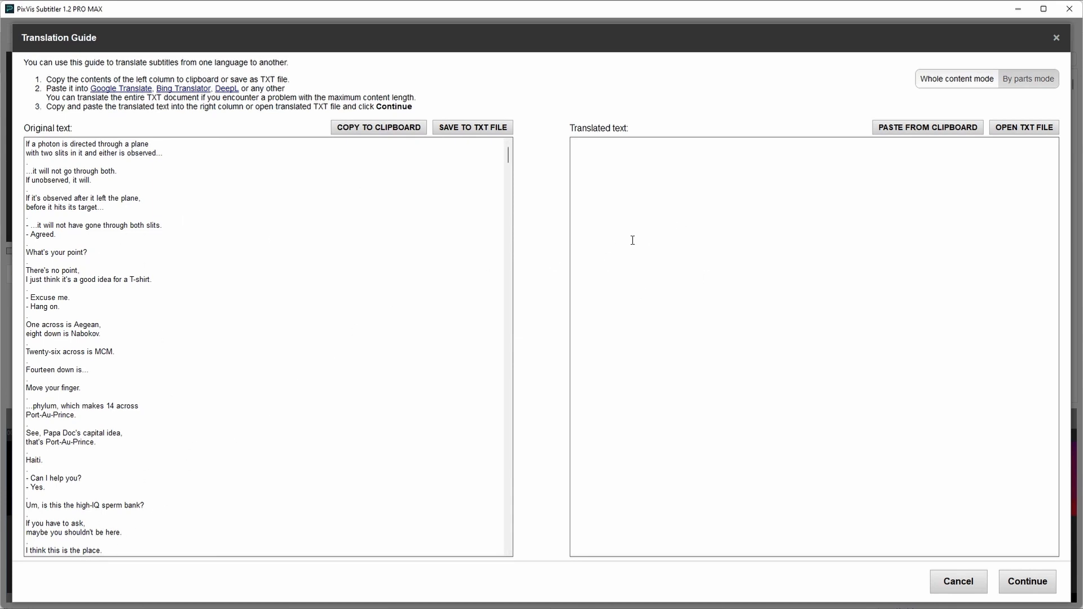
pyautogui.moveTo(557, 287)
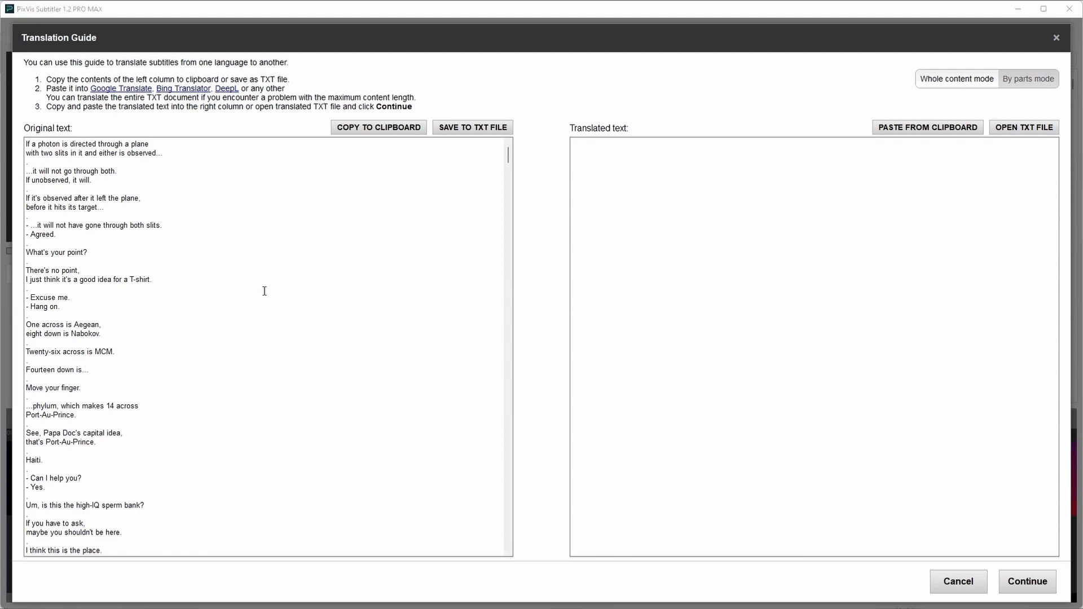
pyautogui.click(927, 127)
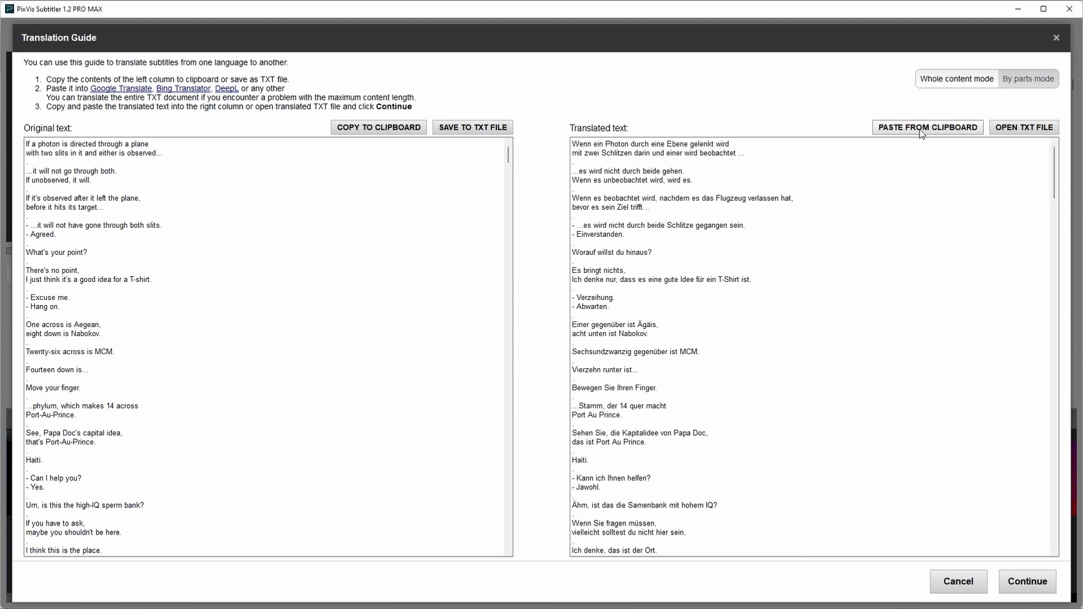
pyautogui.moveTo(353, 462)
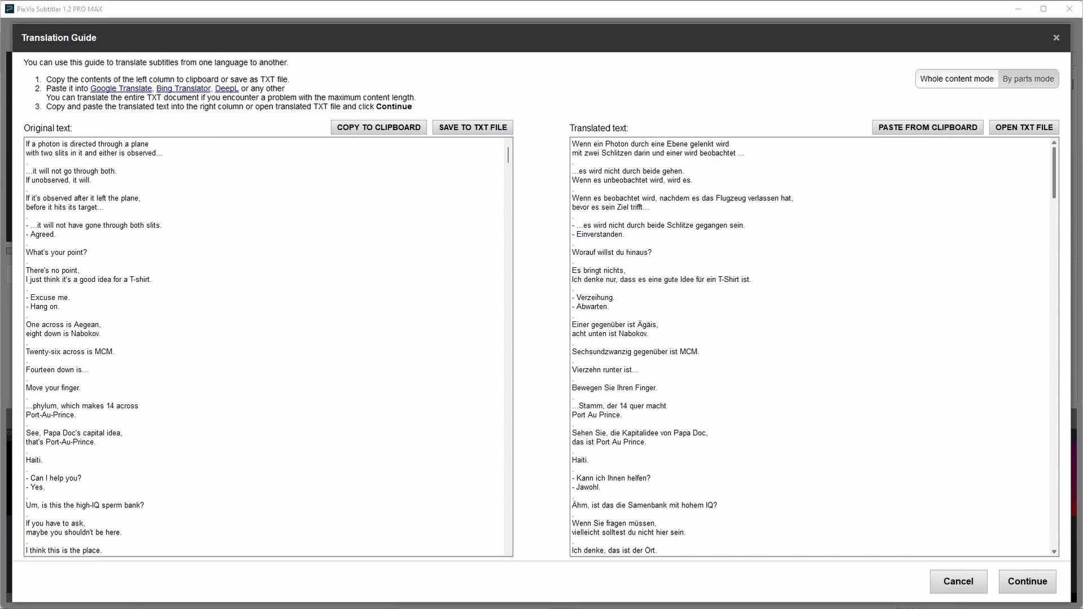
pyautogui.moveTo(1028, 79)
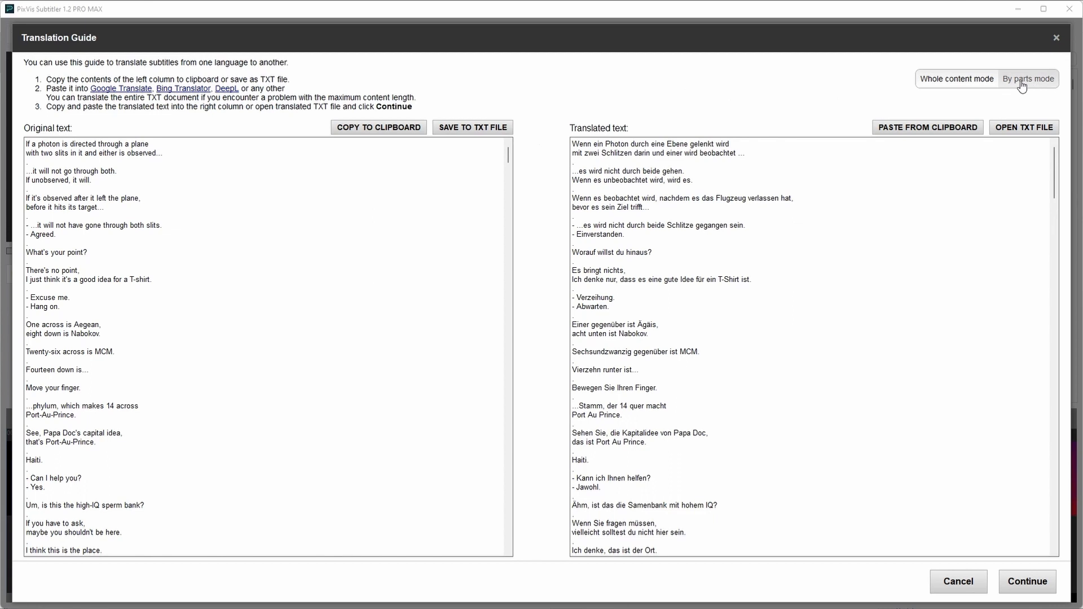
# - Paste a German chunk in By parts mode and continue to the English–German preview
pyautogui.click(1028, 79)
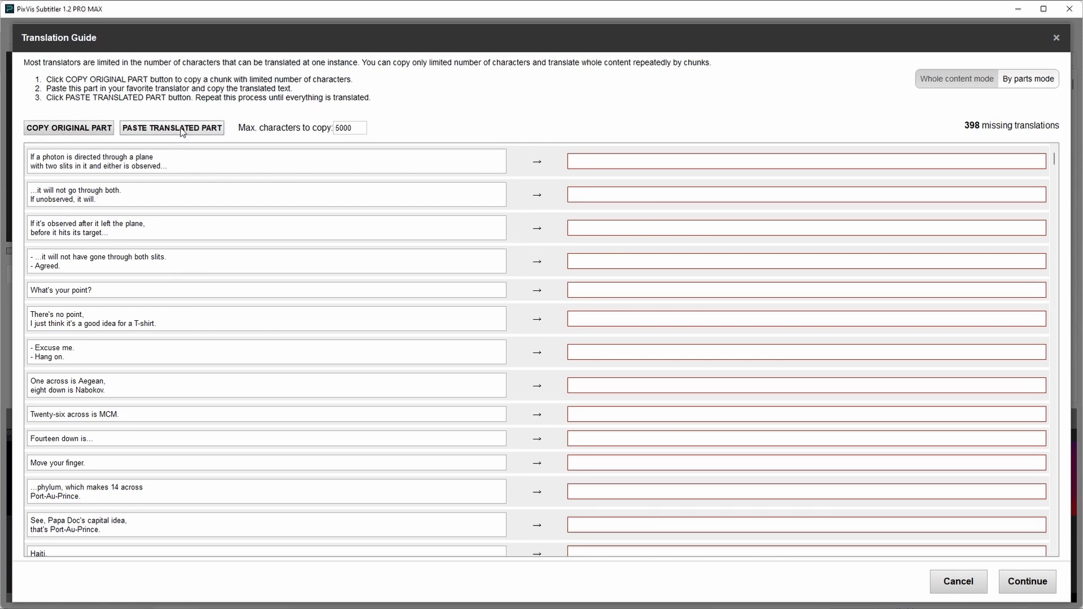
pyautogui.click(171, 128)
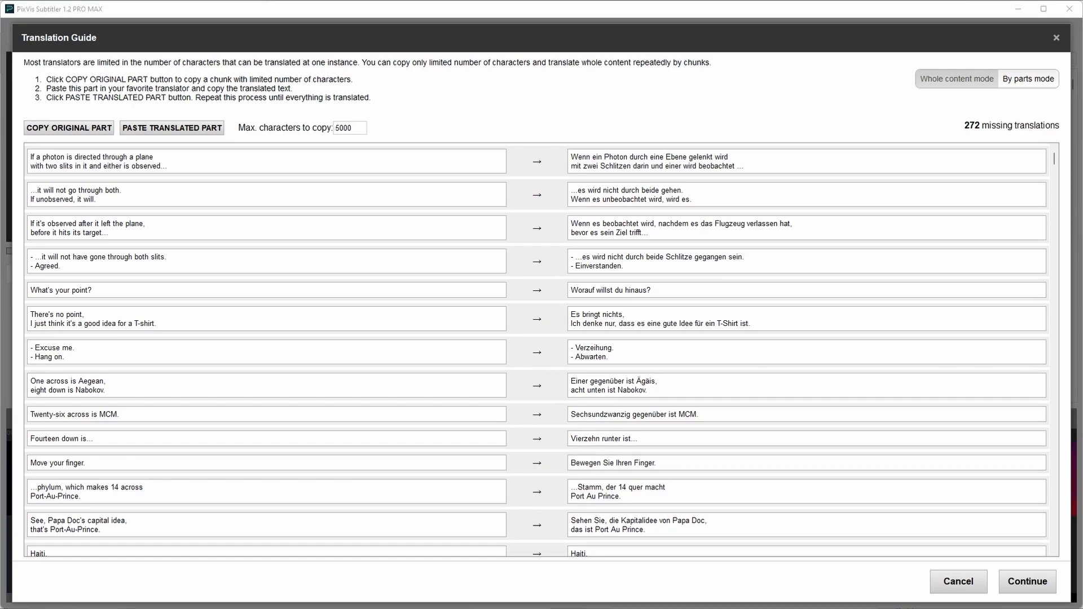
pyautogui.scroll(-3)
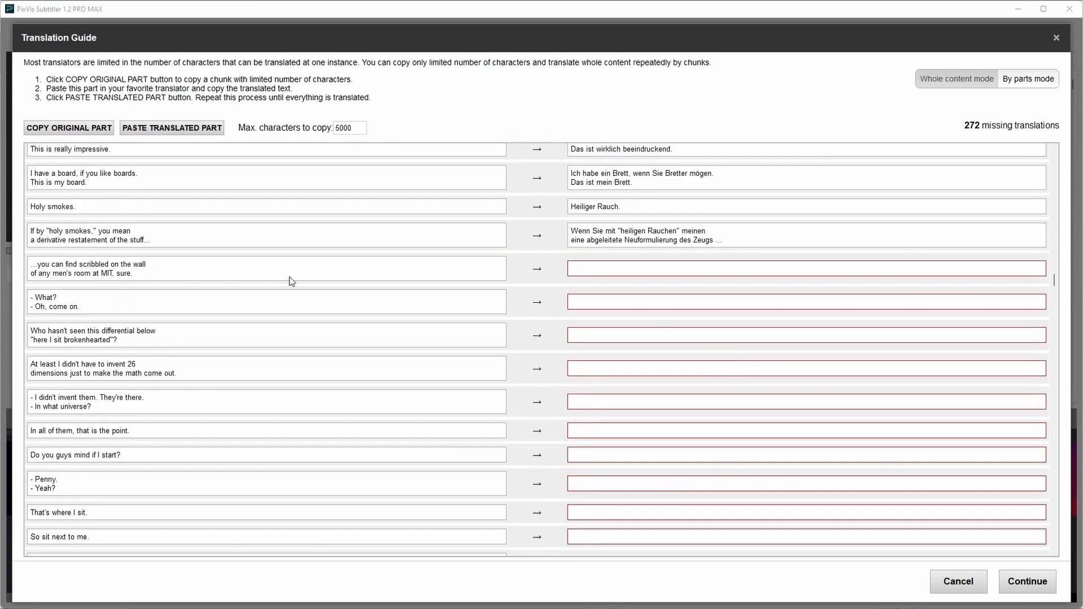
pyautogui.click(171, 128)
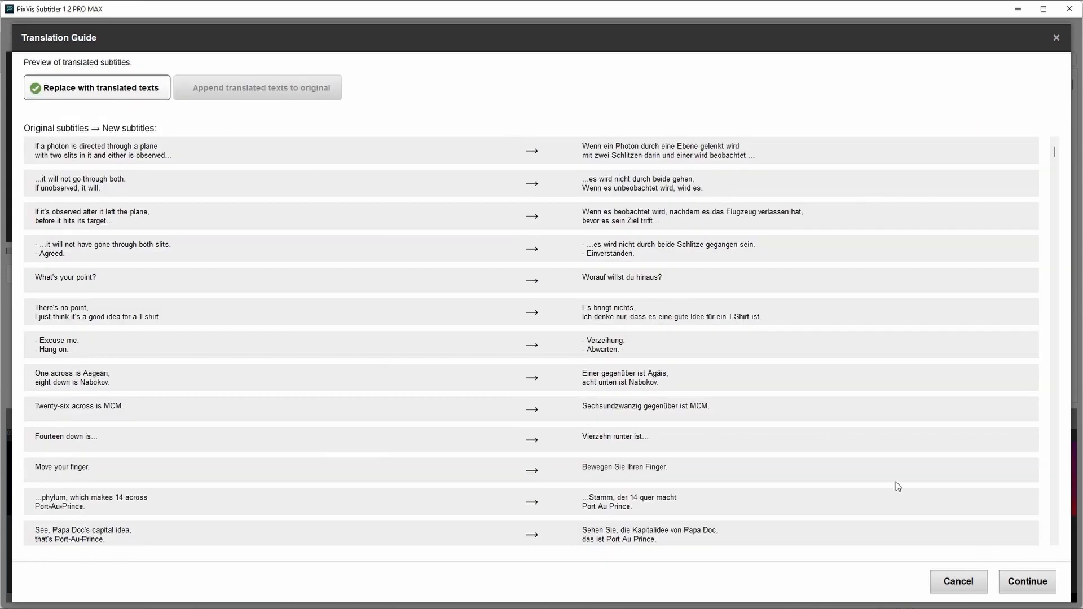
# - Apply the translation with each English original appended beneath its German line
pyautogui.click(257, 87)
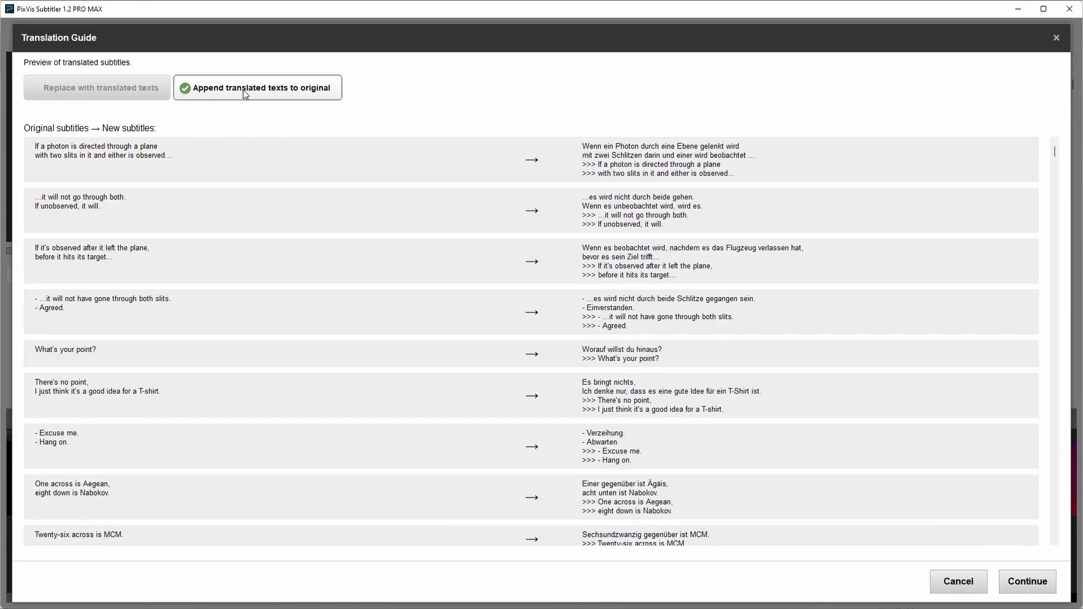
pyautogui.moveTo(1034, 538)
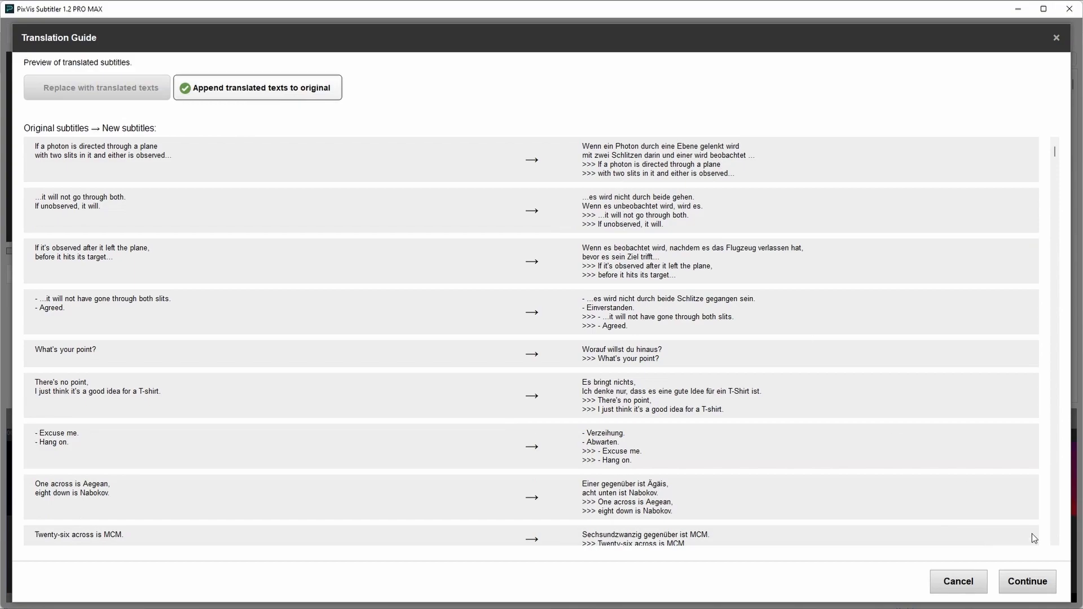
pyautogui.click(1027, 581)
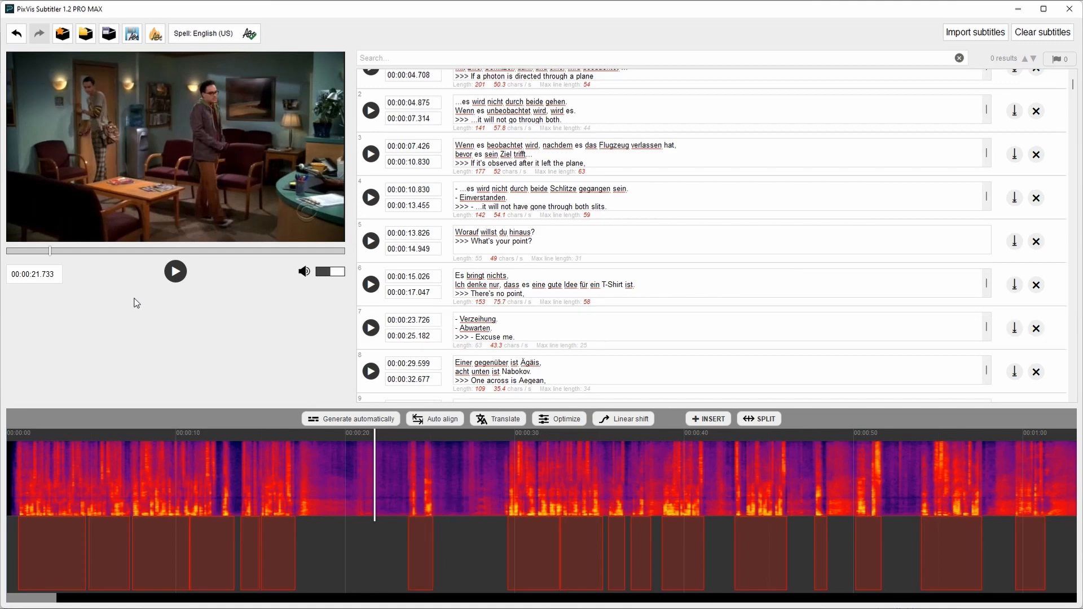
pyautogui.moveTo(512, 517)
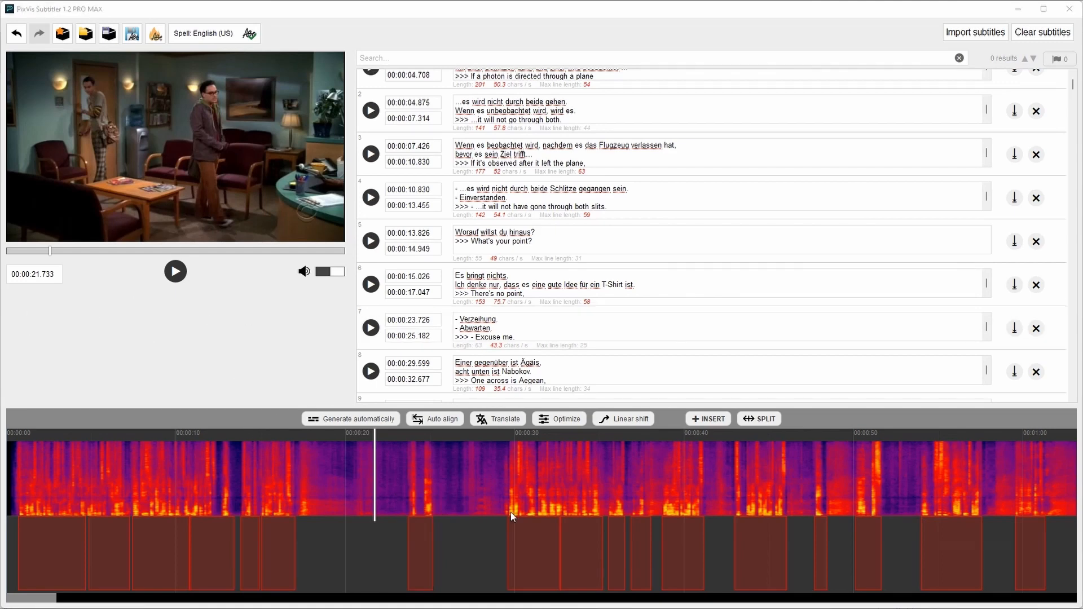
pyautogui.moveTo(560, 422)
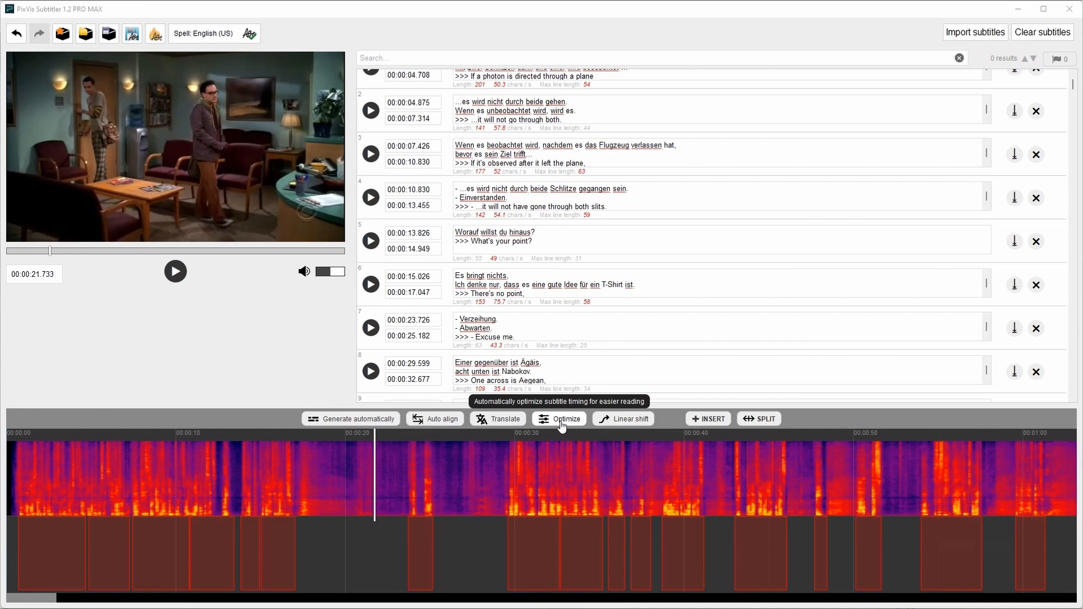
# - Optimize subtitle timing for reading, review the timeline preview, and confirm
pyautogui.click(559, 418)
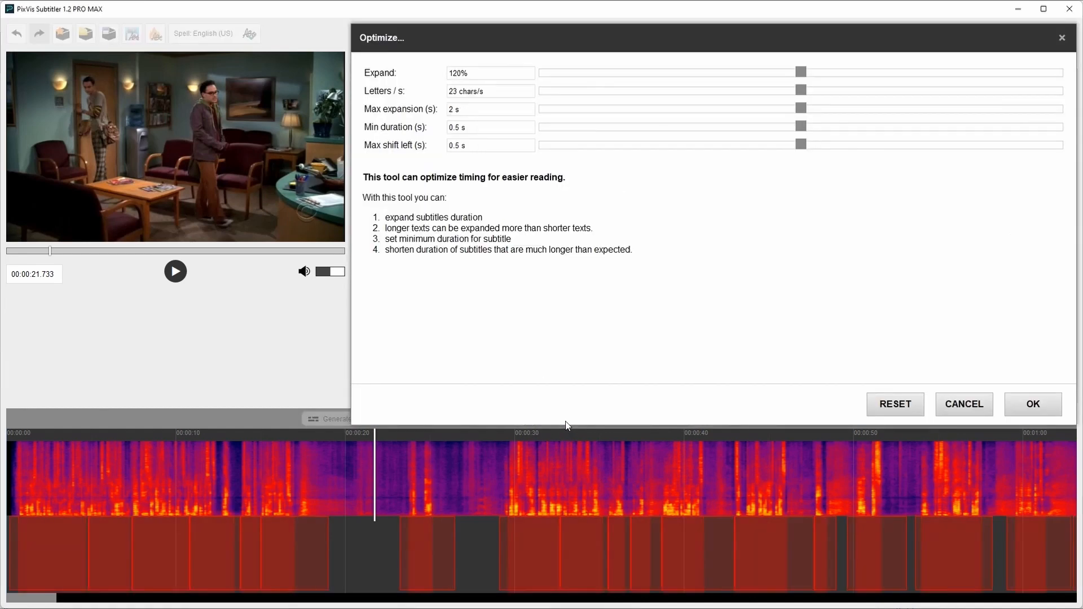
pyautogui.moveTo(689, 557)
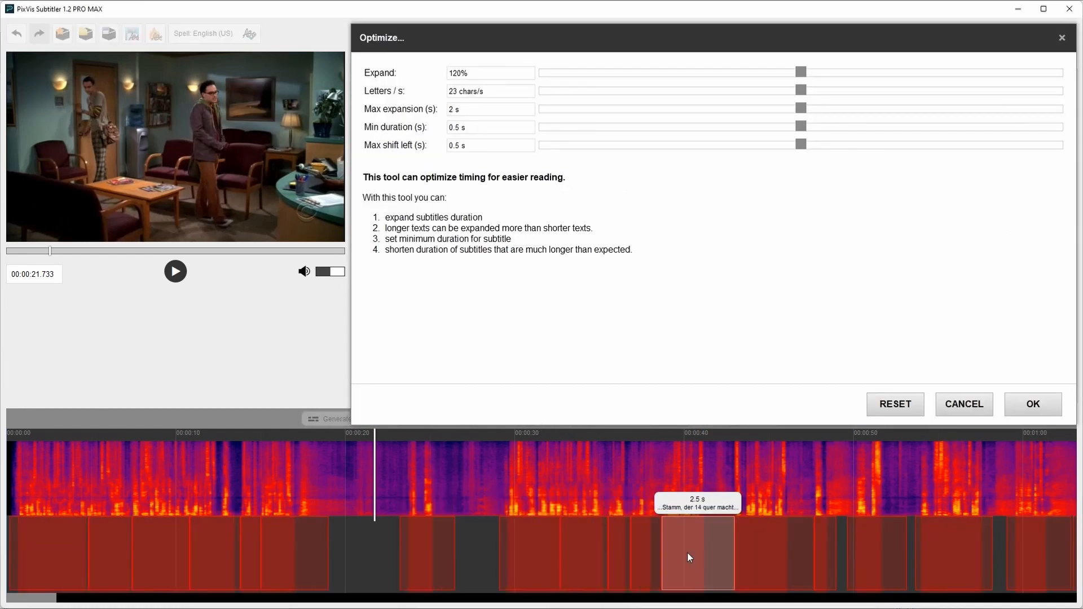
pyautogui.hscroll(3)
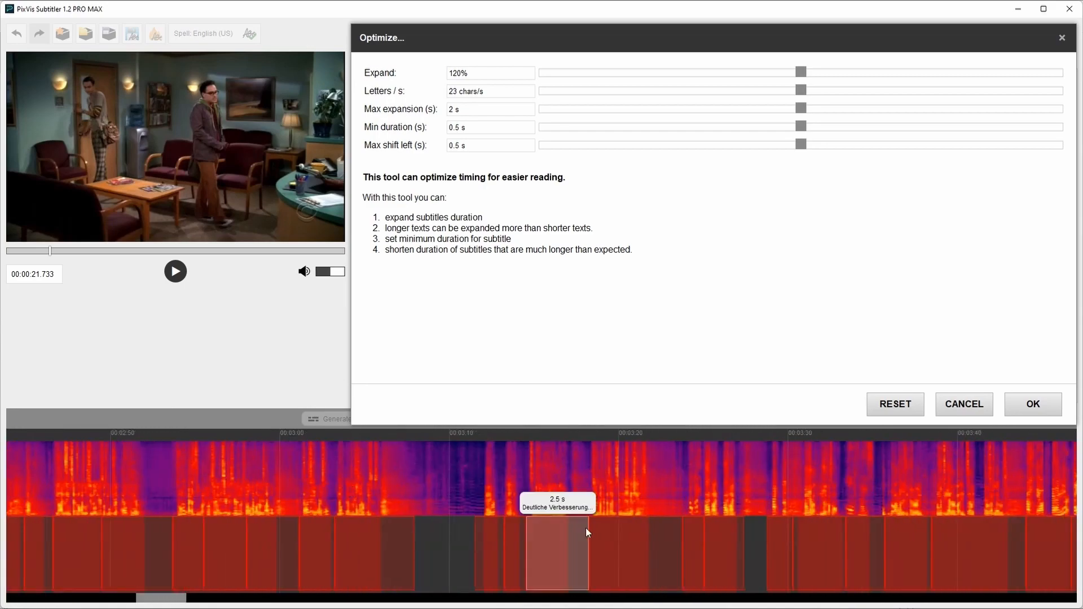
pyautogui.moveTo(598, 502)
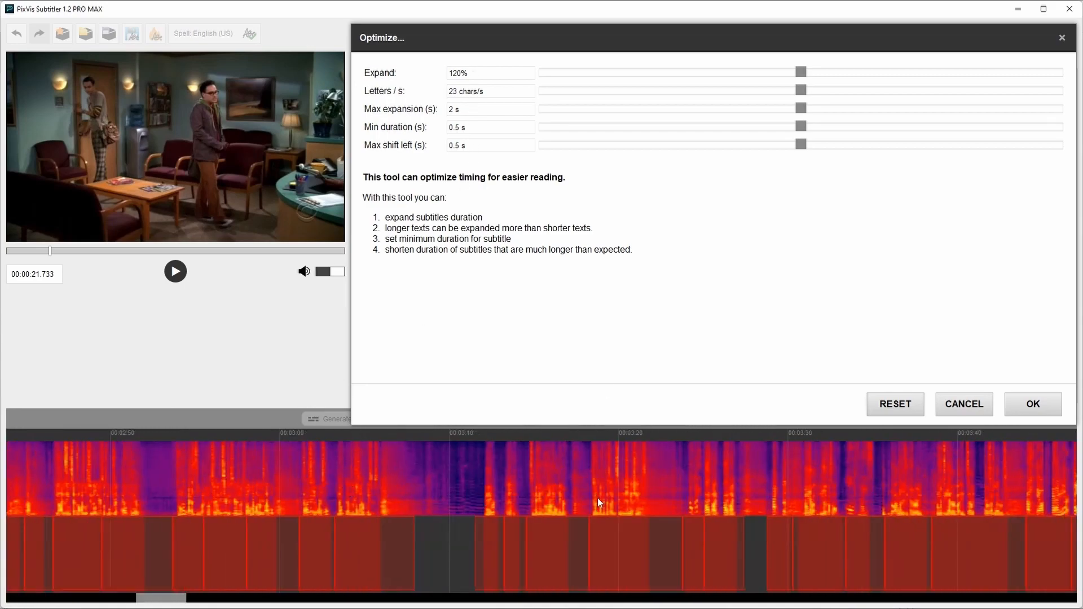
pyautogui.hscroll(3)
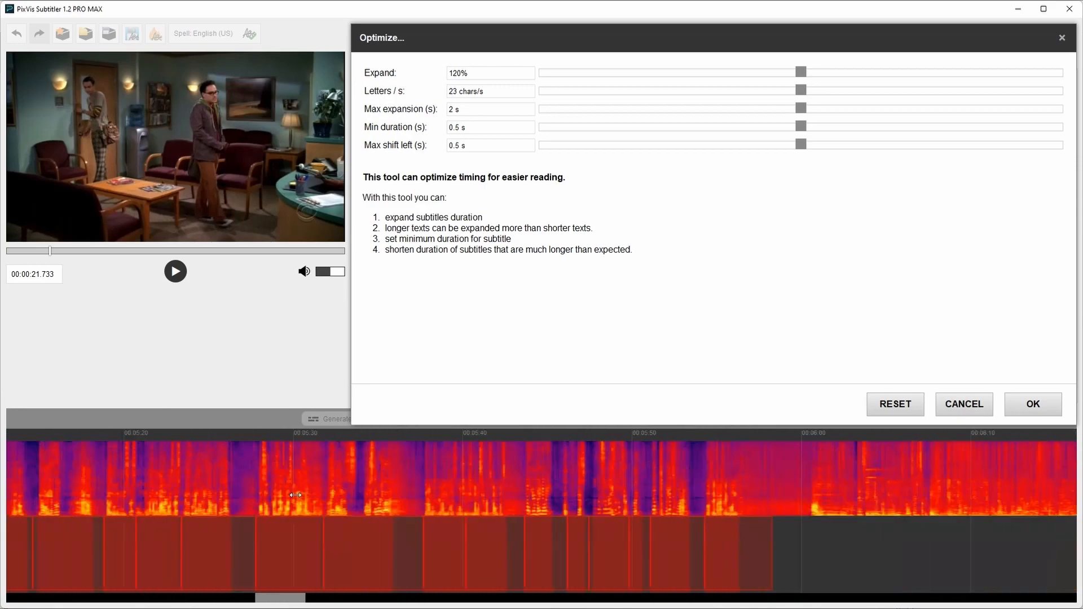
pyautogui.hscroll(3)
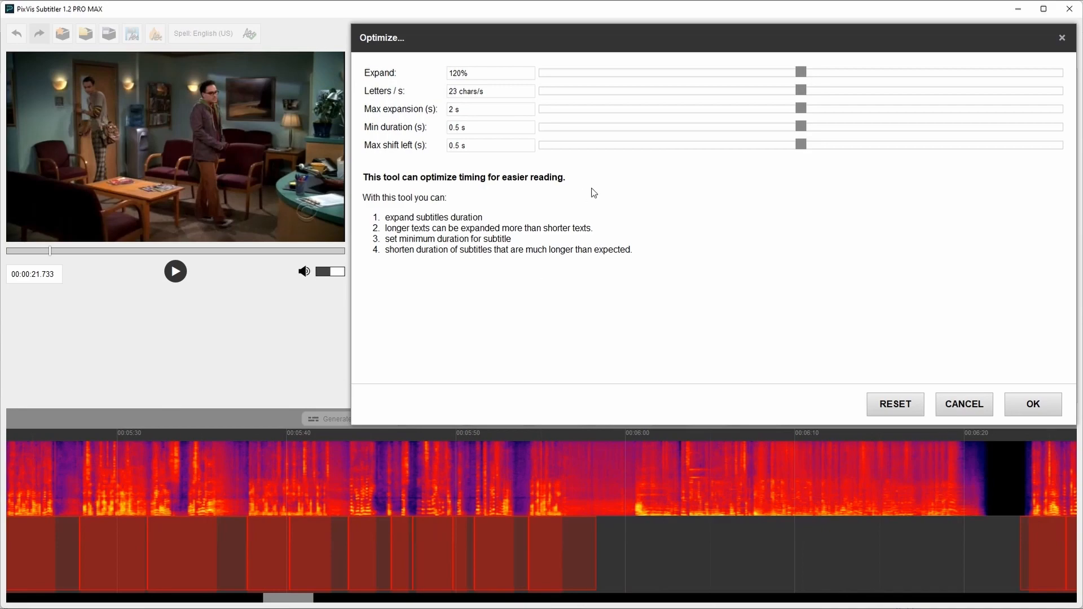
pyautogui.click(963, 404)
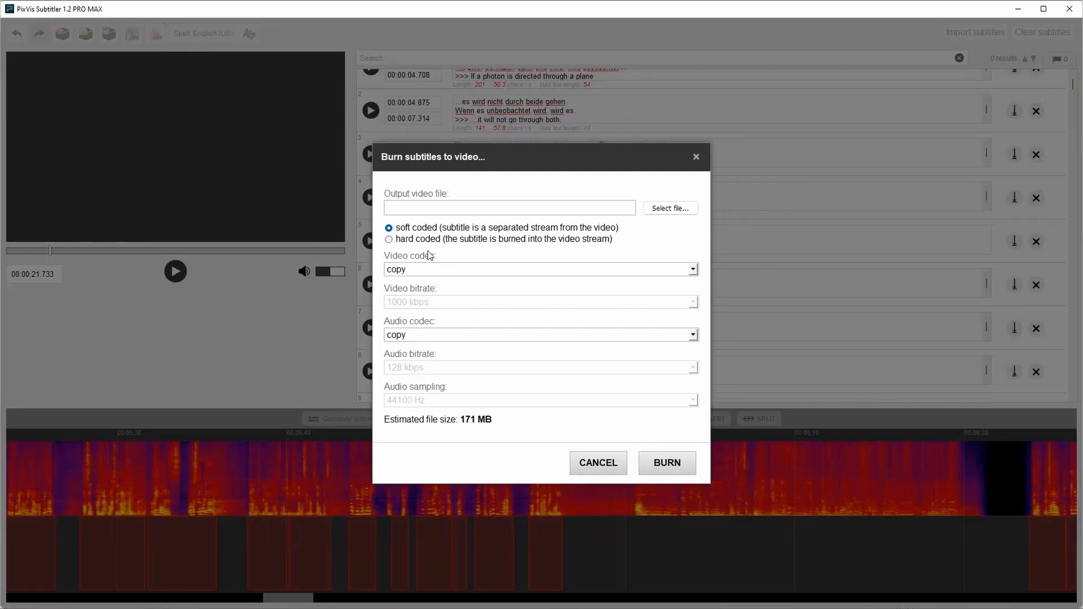
pyautogui.moveTo(445, 247)
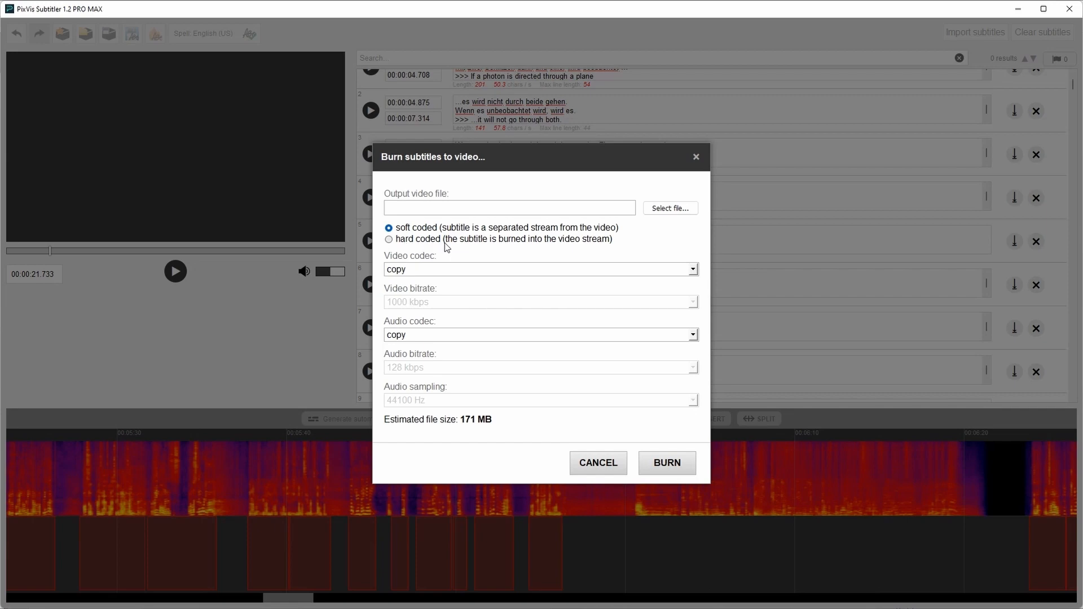
# - Switch burn output to hard-coded, showing h264 at 1000 kbps and normal [24] font
pyautogui.click(388, 240)
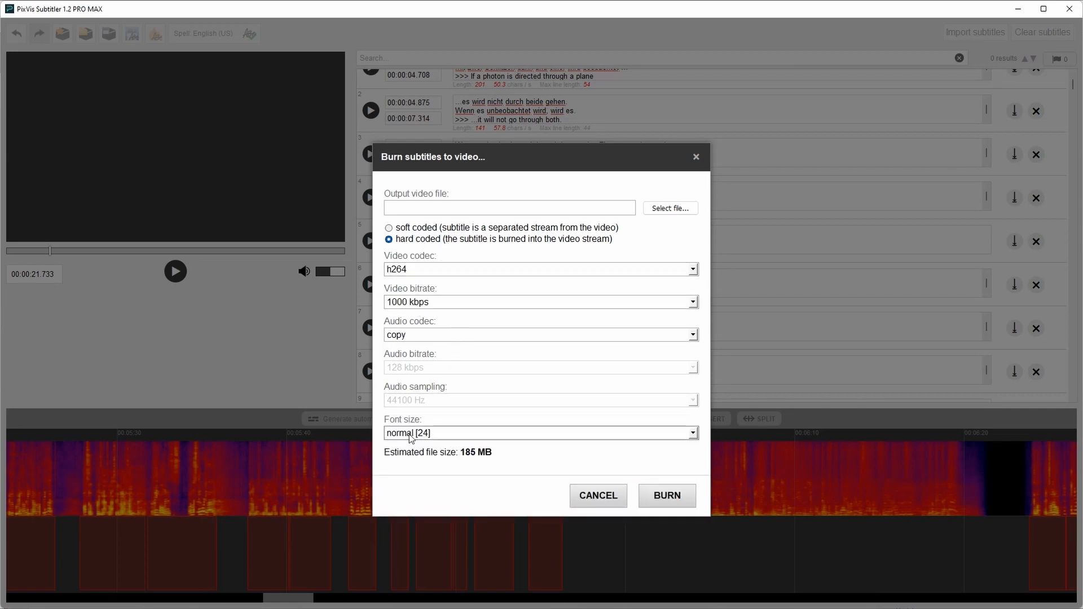
pyautogui.moveTo(627, 507)
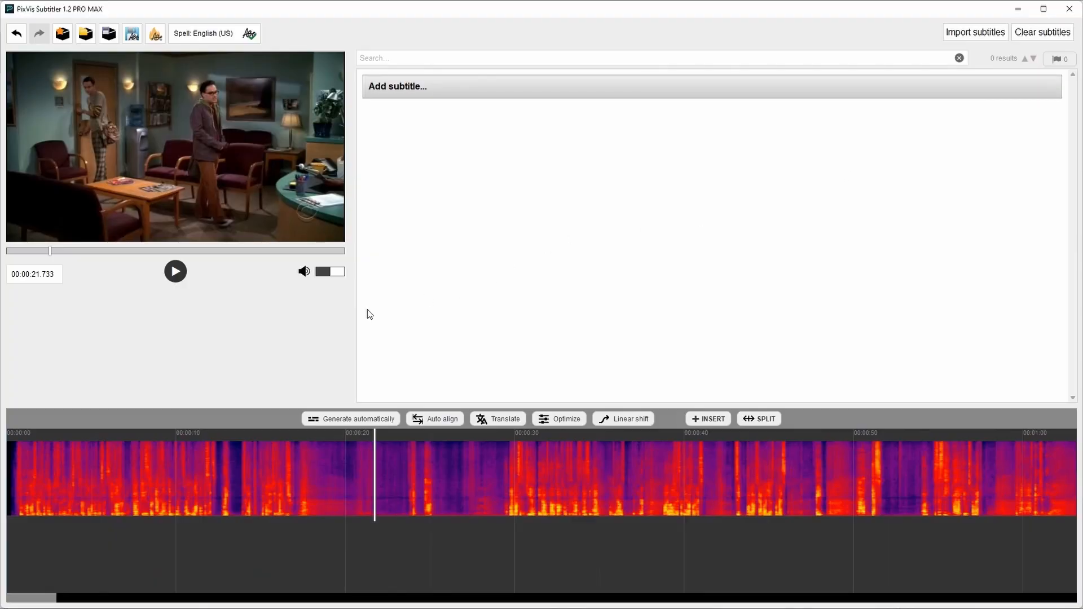
# - Generate text-free timed cues automatically without speech recognition, starting 00:00:02.500
pyautogui.click(351, 419)
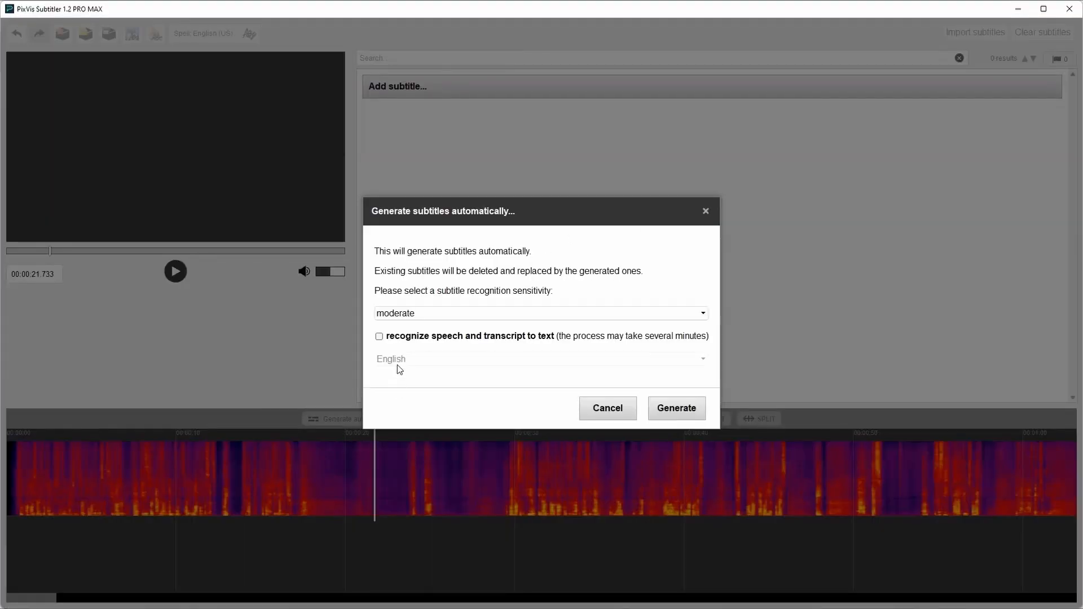
pyautogui.click(676, 408)
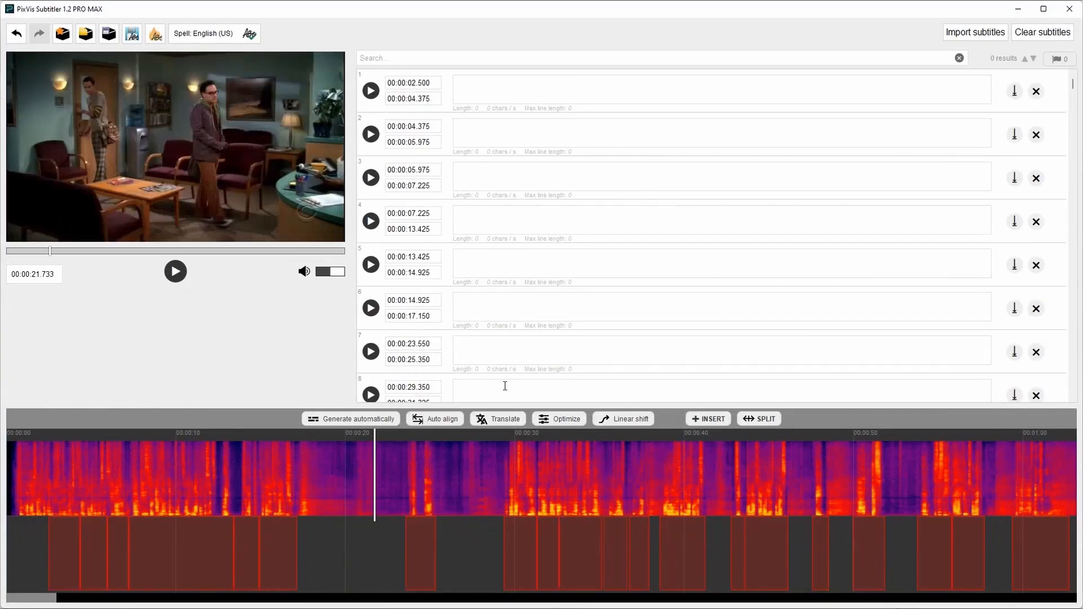
pyautogui.hscroll(3)
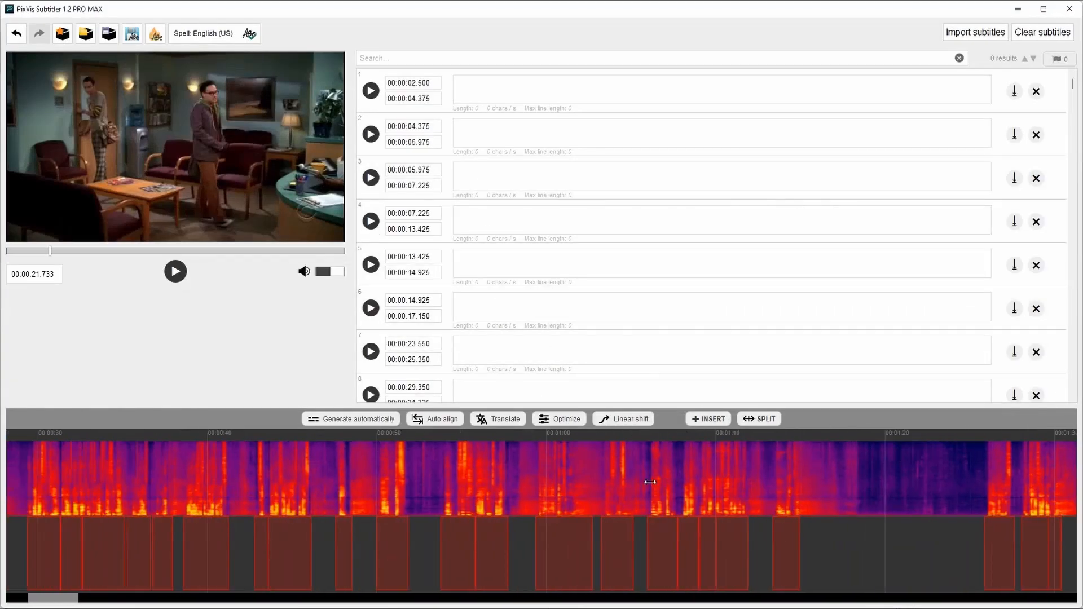